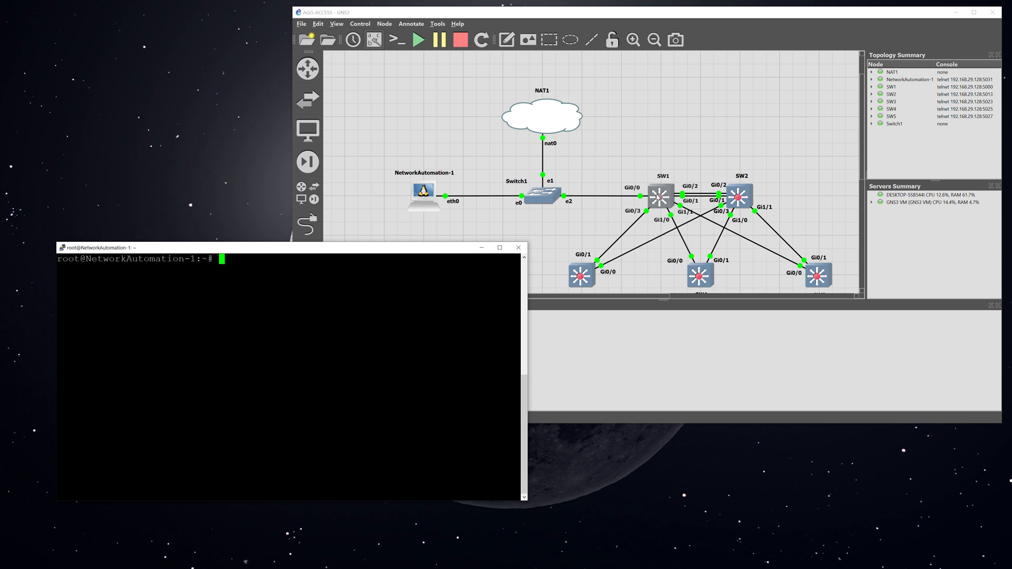
pyautogui.moveTo(444, 188)
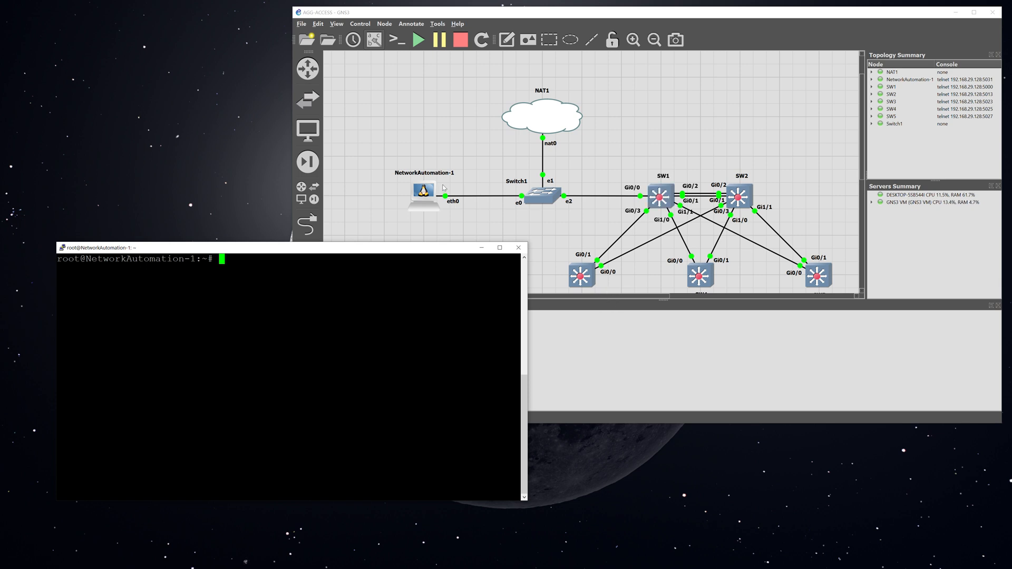
pyautogui.moveTo(460, 223)
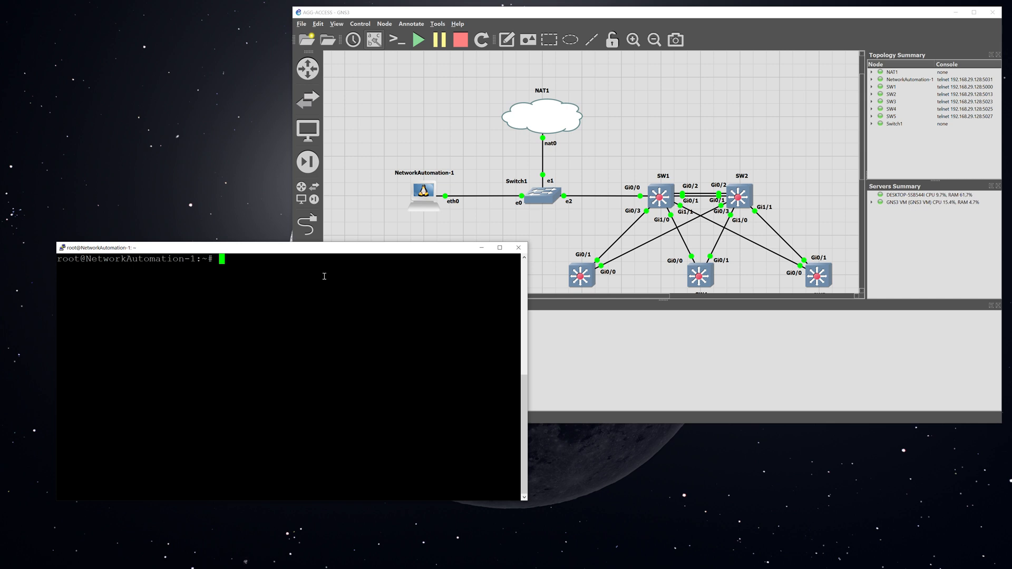
# List the home directory, then show ansible.cfg and the myhosts inventory with agg and access groups
pyautogui.write('ls')
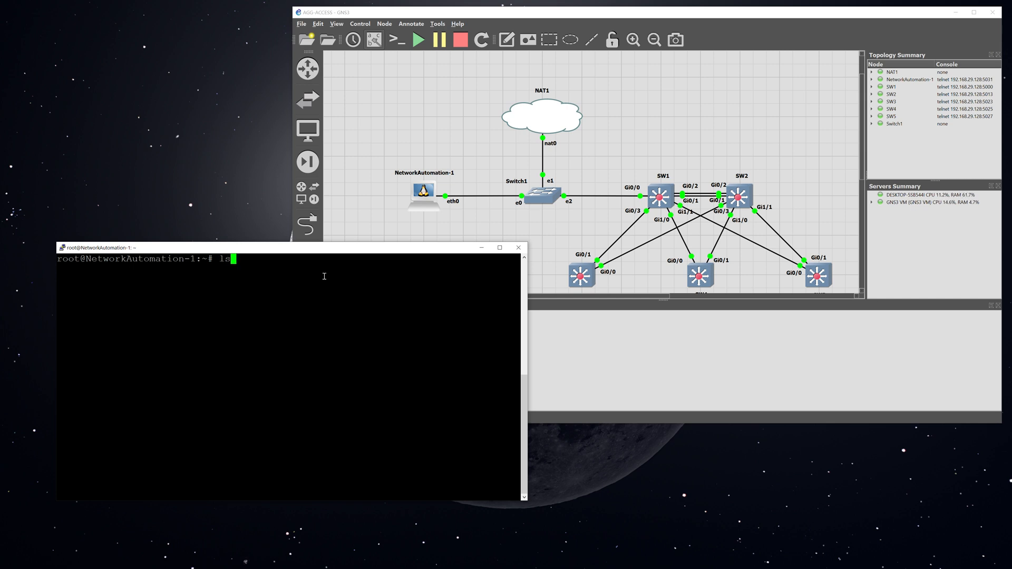
pyautogui.press('Return')
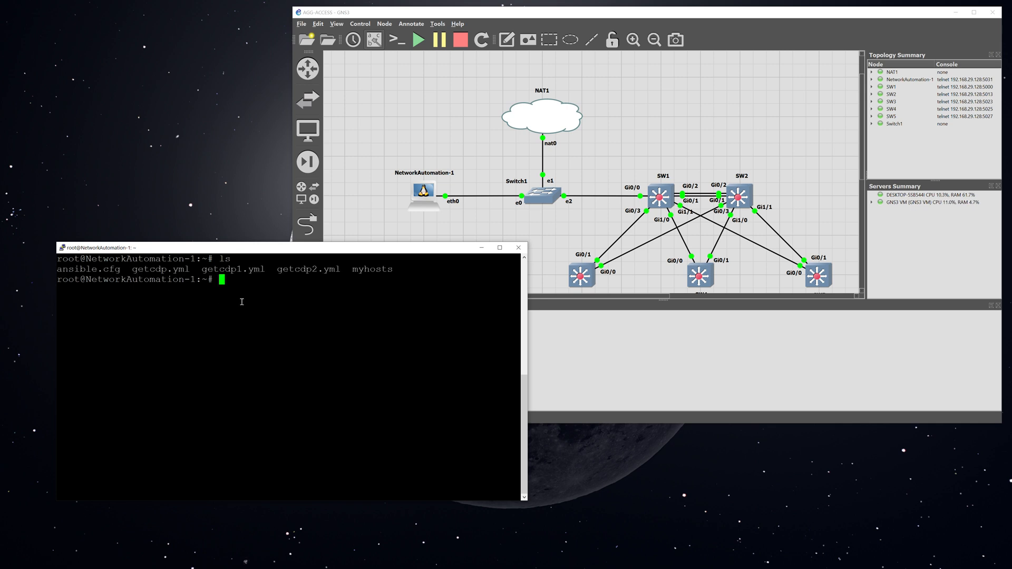
pyautogui.write('more ansible.cfg')
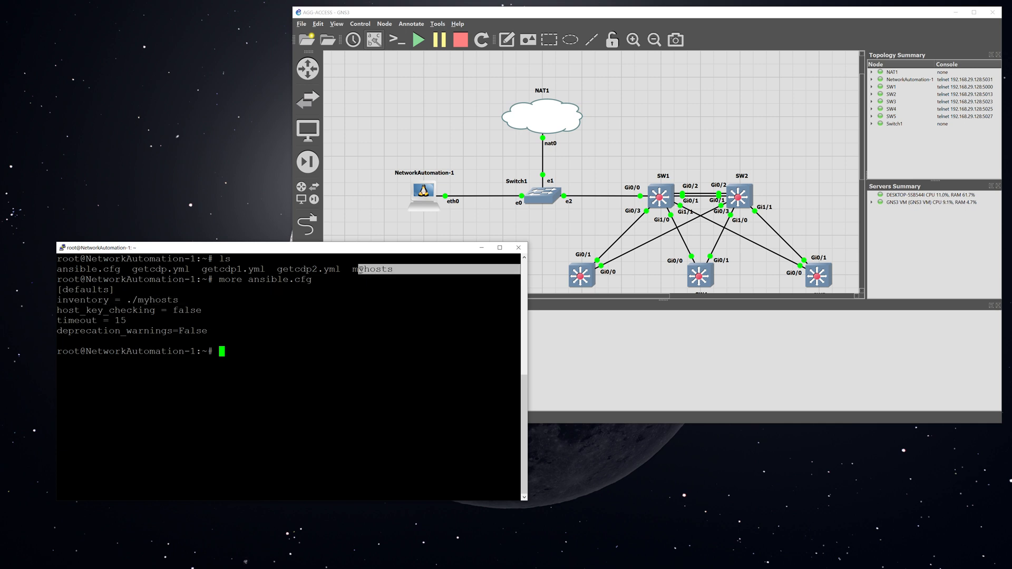
pyautogui.write('more myhosts')
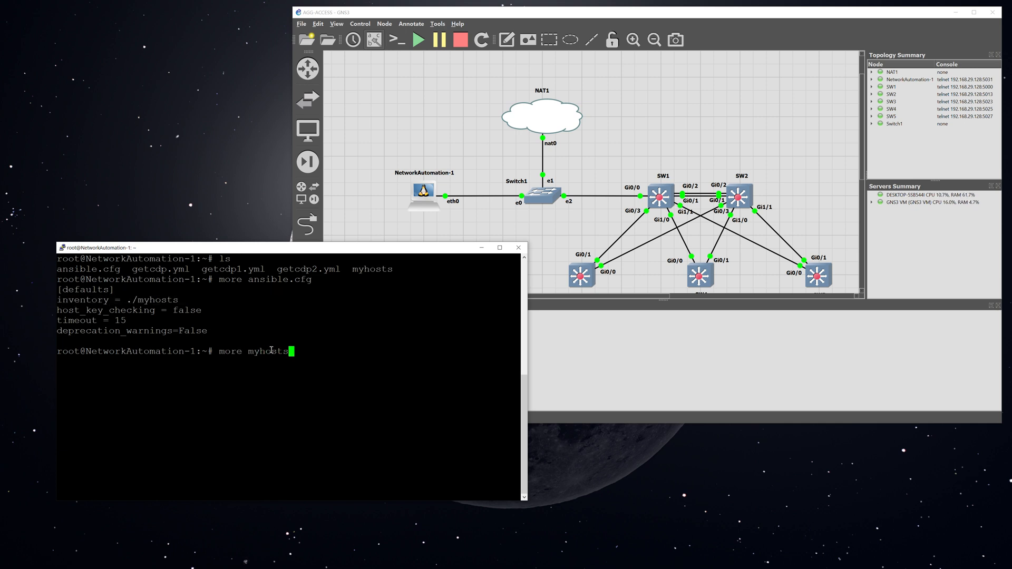
pyautogui.press('Return')
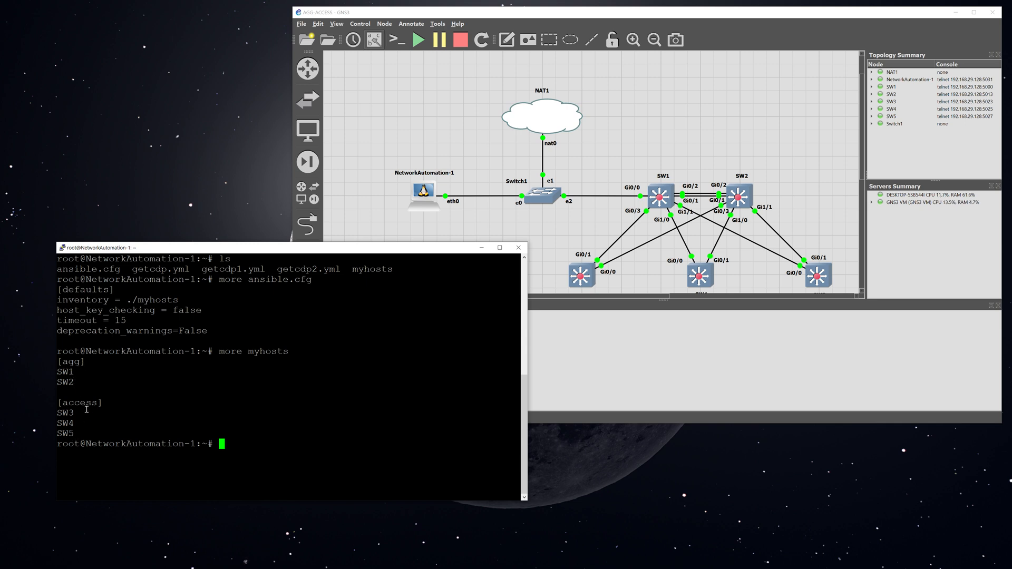
pyautogui.moveTo(355, 452)
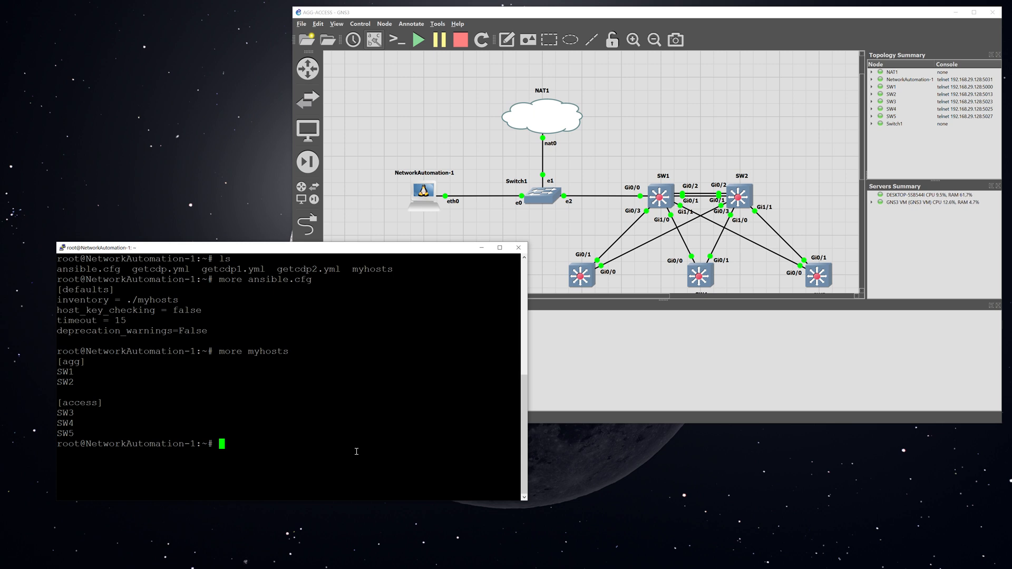
# View getcdp.yml, then run it with ansible-playbook as user cisco against SW1–SW5 and review the results
pyautogui.write('more getcdp.yml')
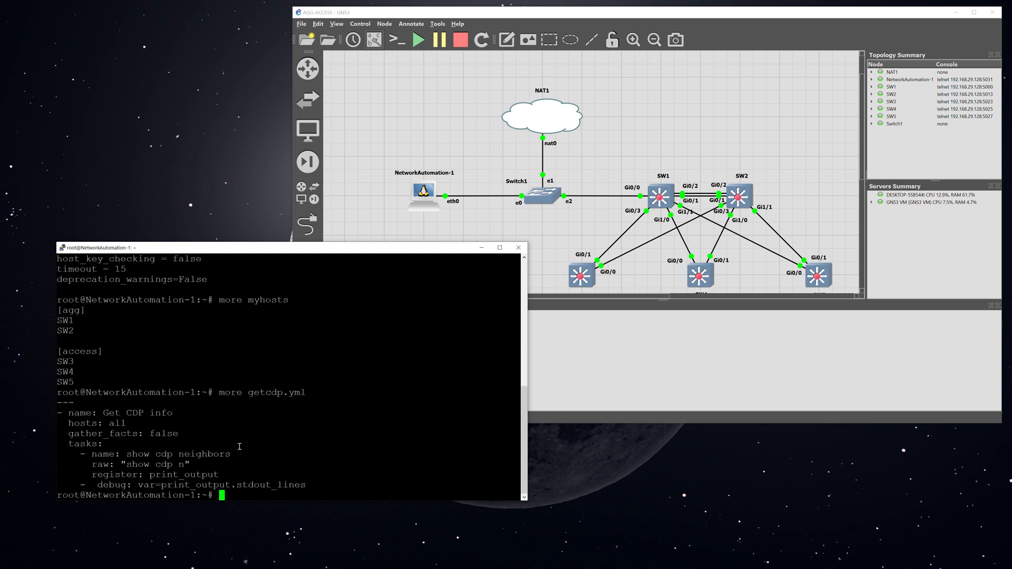
pyautogui.moveTo(319, 484)
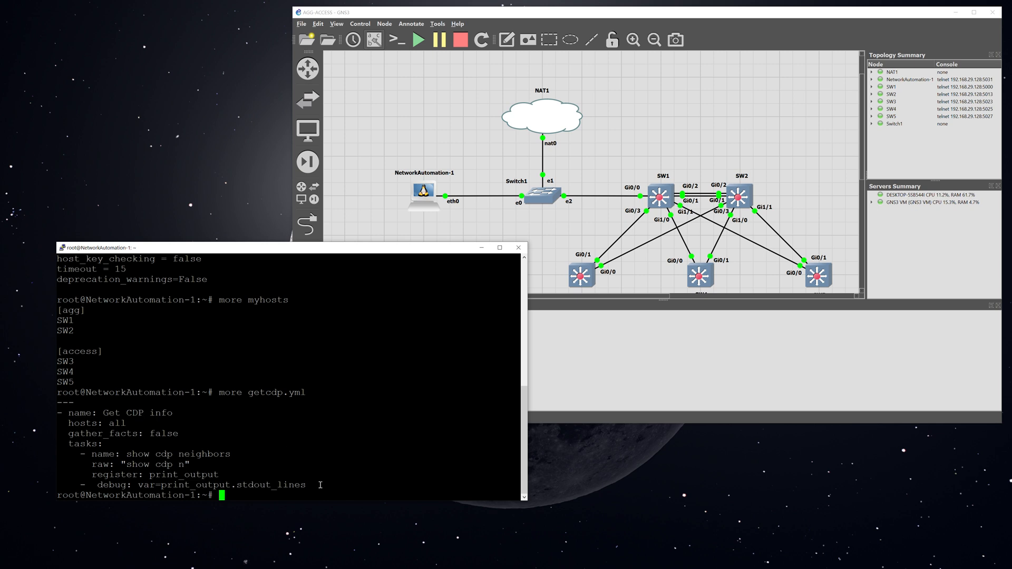
pyautogui.doubleClick(110, 422)
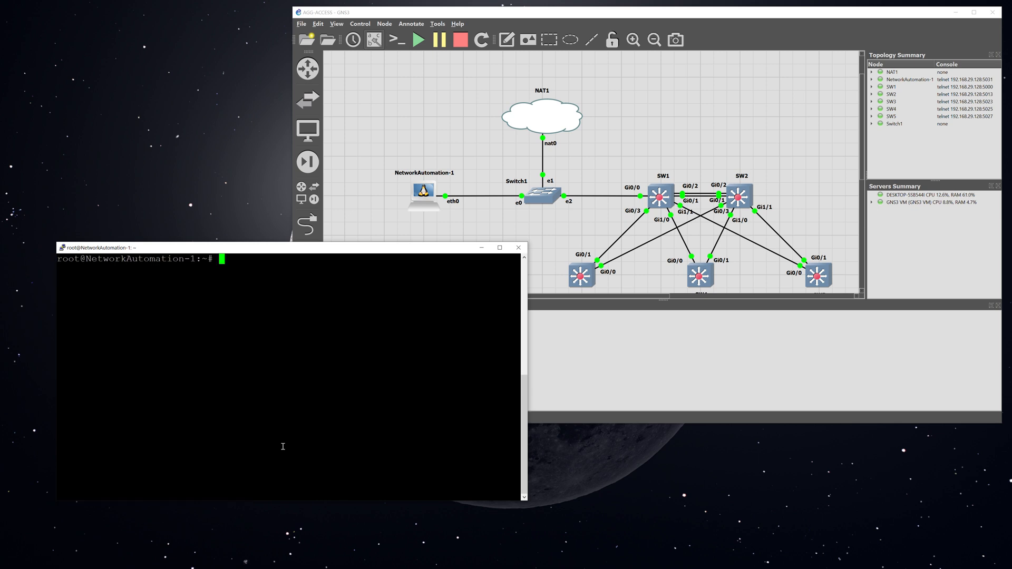
pyautogui.moveTo(278, 321)
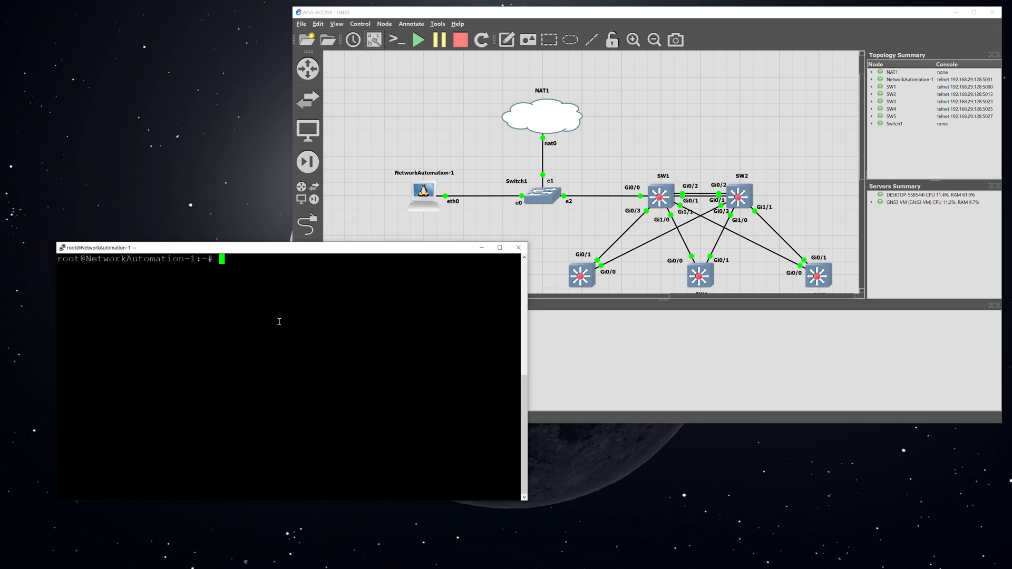
pyautogui.write('ansible-playbook getcdp.yml -u cisco -k')
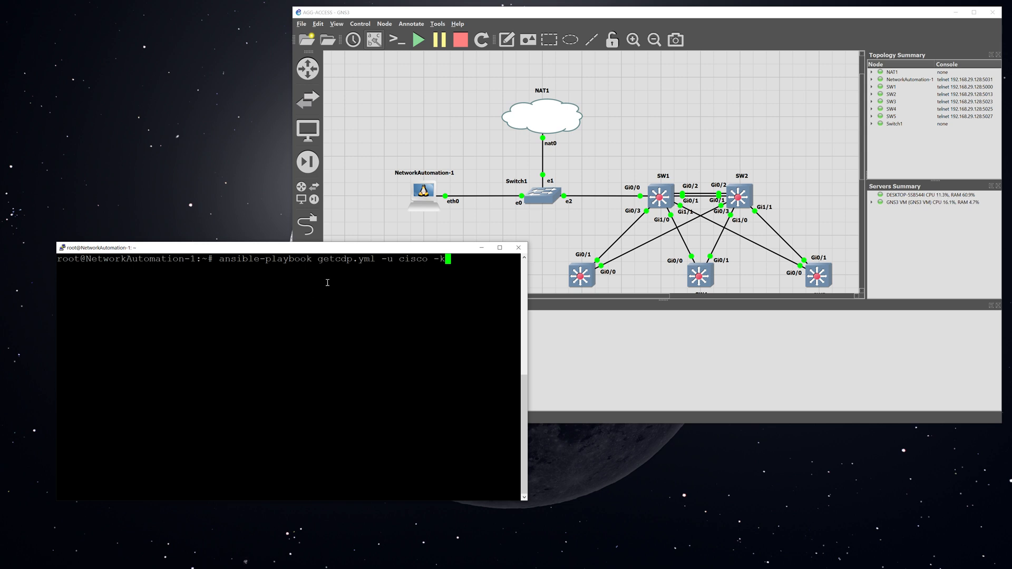
pyautogui.moveTo(260, 264)
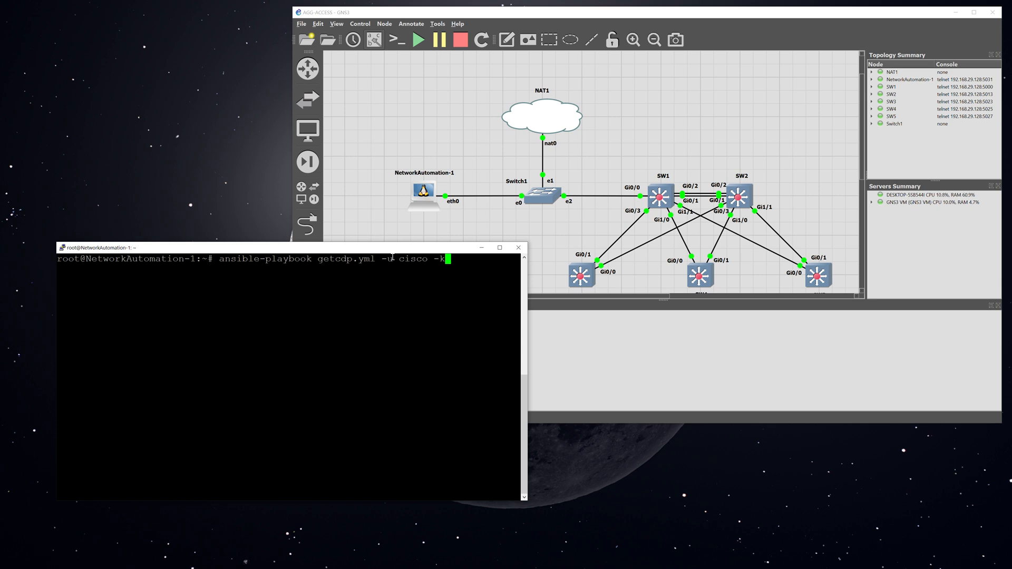
pyautogui.press('Return')
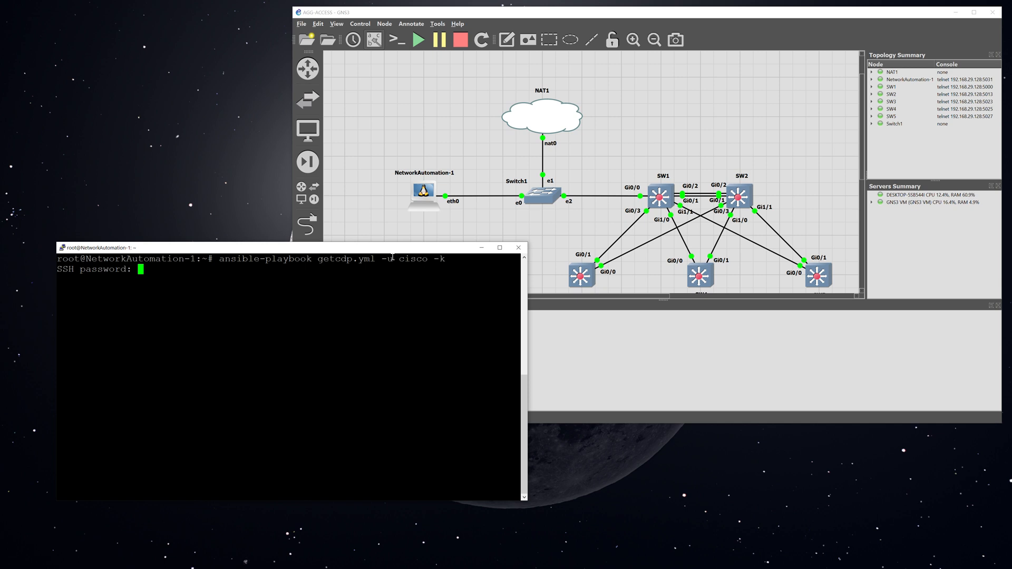
pyautogui.press('Return')
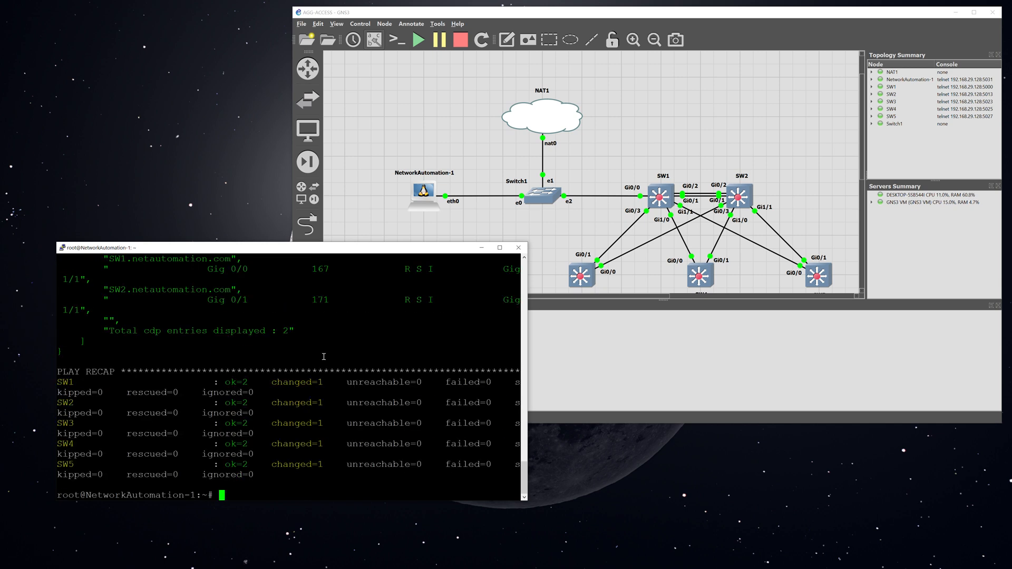
pyautogui.scroll(3)
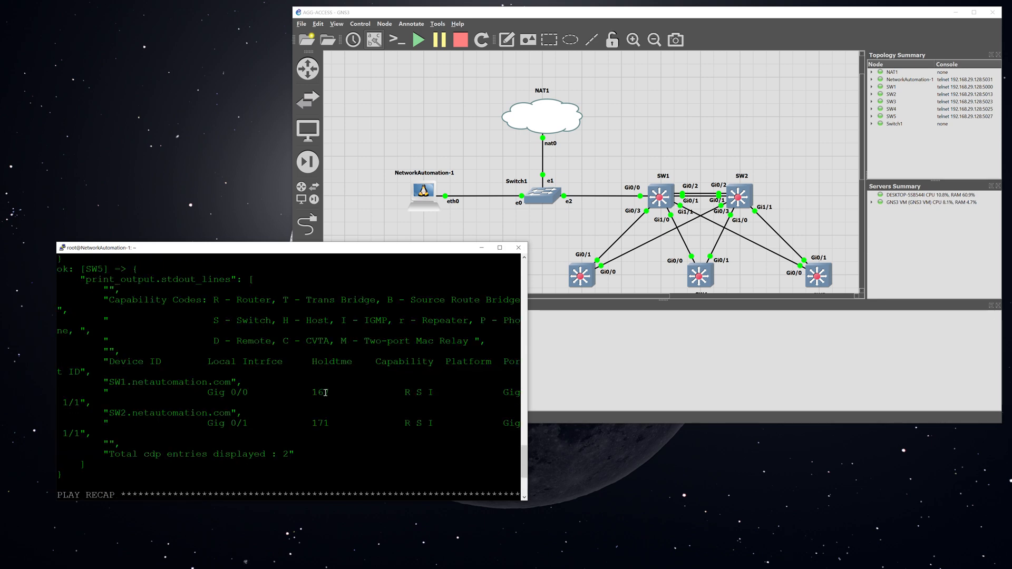
pyautogui.scroll(-3)
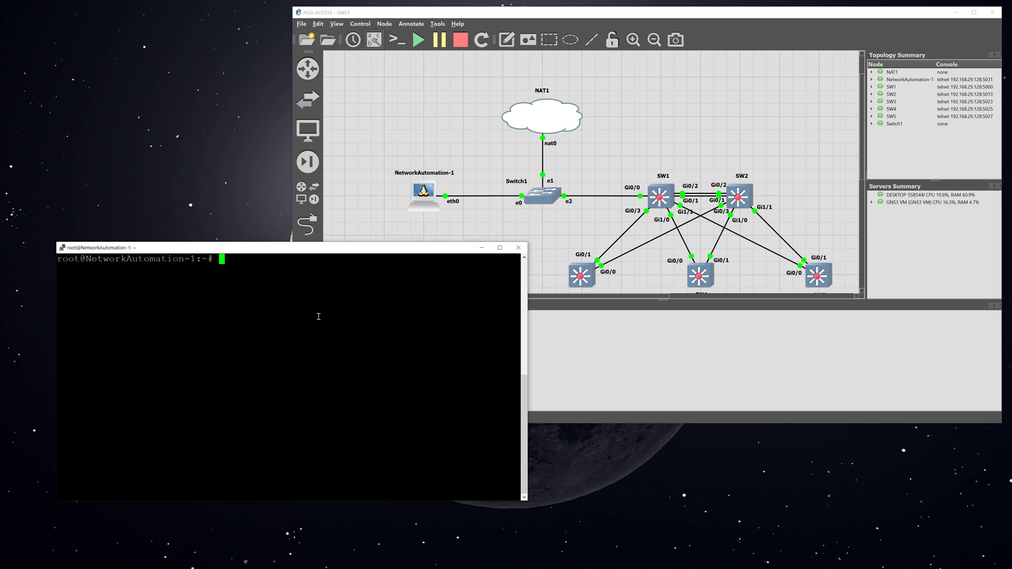
# Rerun getcdp.yml piped through grep 'ok:\|netautomation' to list each switch's CDP neighbours
pyautogui.write("ansible-playbook getcdp.yml -u cisco -k | grep 'ok:\\|netautomation'")
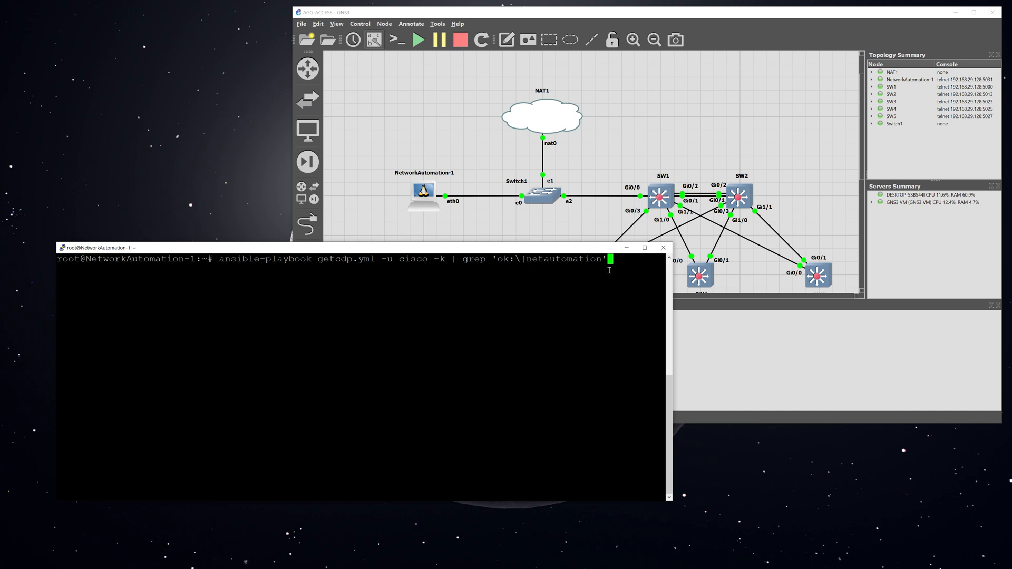
pyautogui.press('Return')
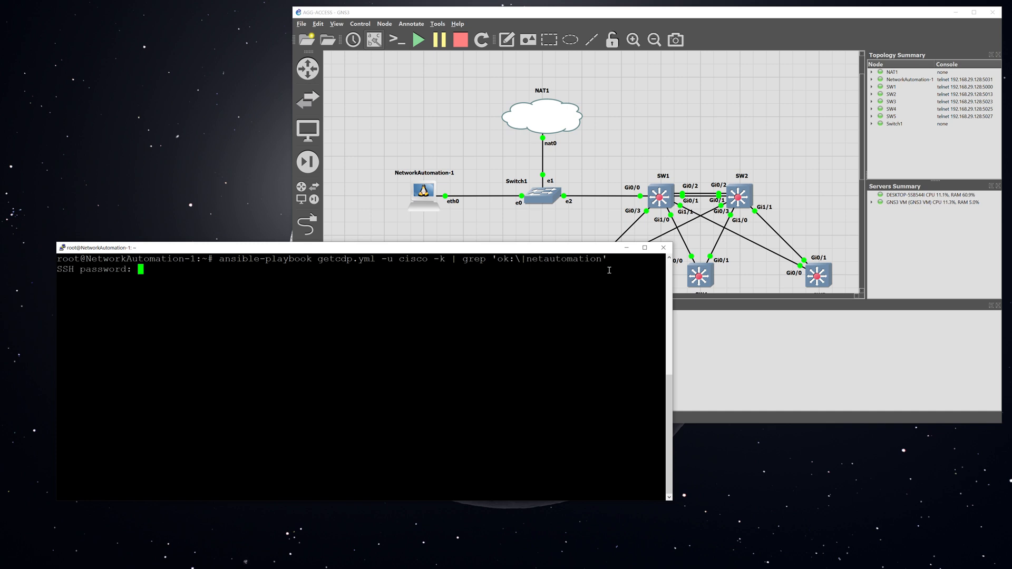
pyautogui.press('Return')
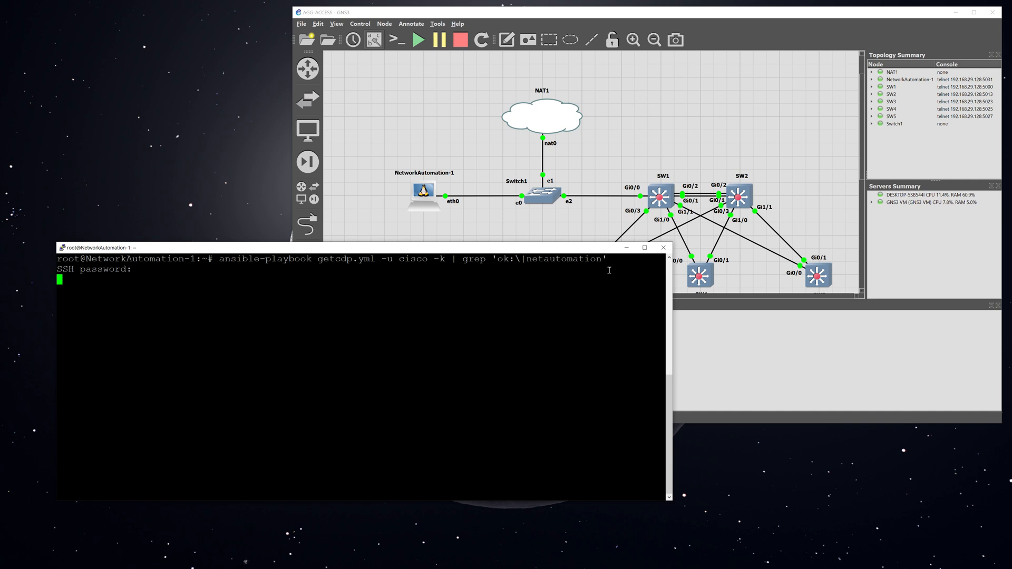
pyautogui.press('Return')
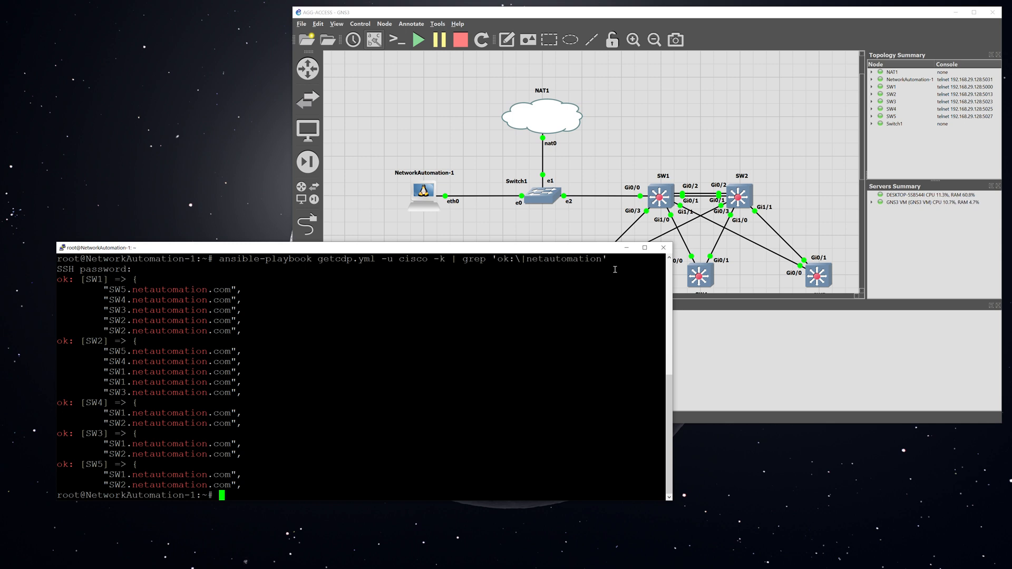
pyautogui.moveTo(97, 316)
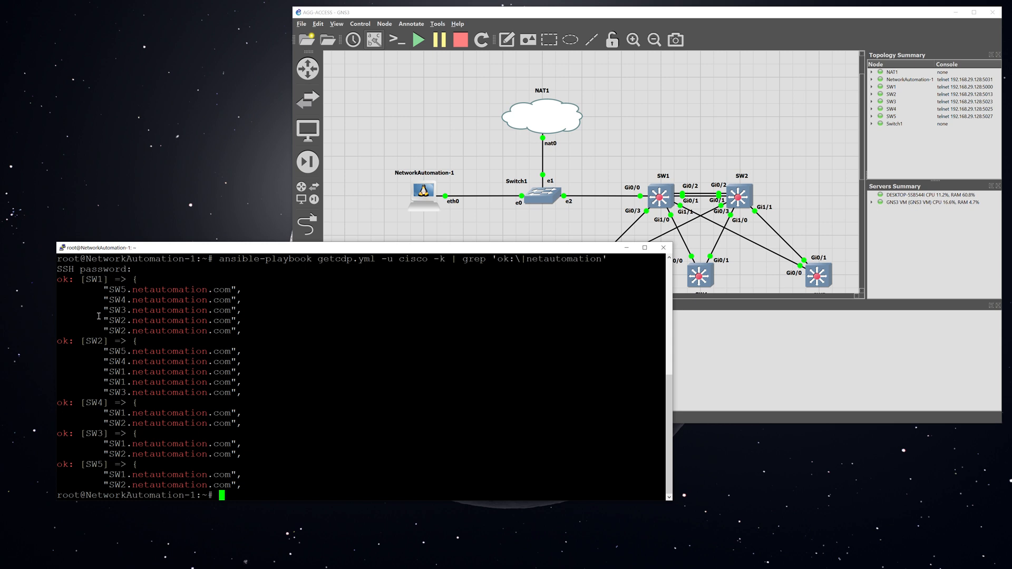
pyautogui.moveTo(490, 323)
pyautogui.write('ls')
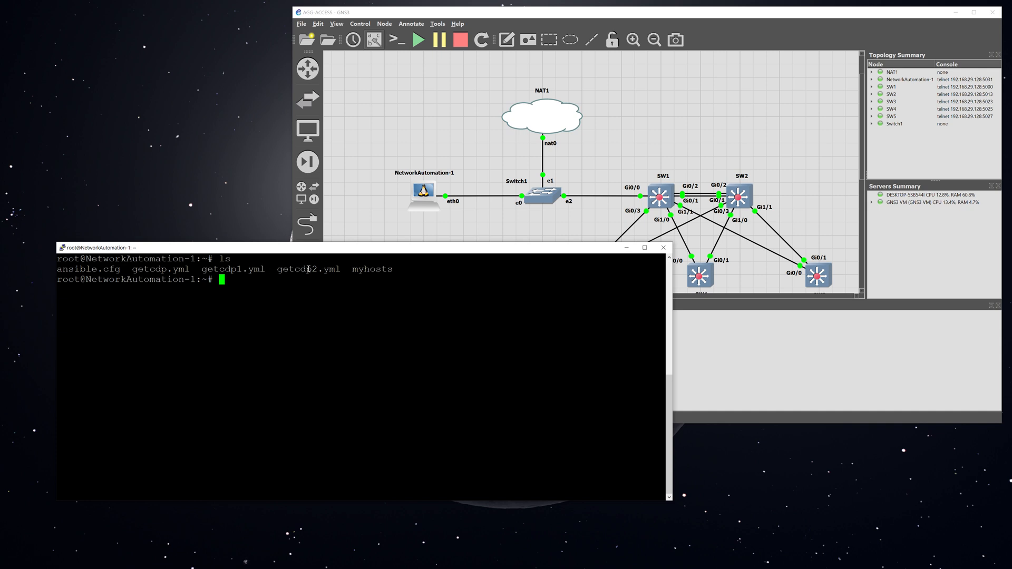
# View getcdp1.yml and run it grep-filtered, showing SW3–SW5 neighbouring SW1 and SW2
pyautogui.write('more getcdp1.yml')
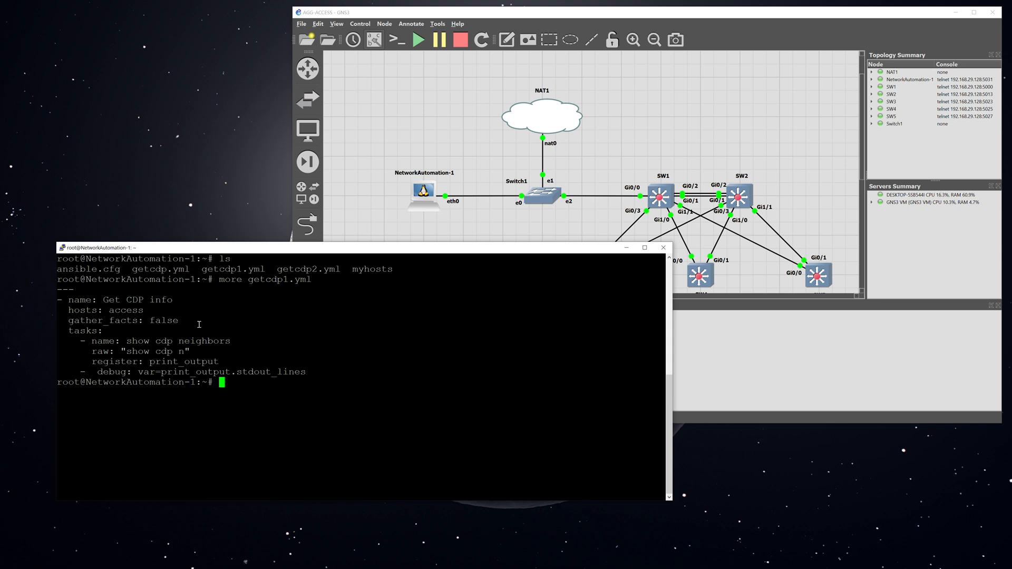
pyautogui.write("ansible-playbook getcdp1.yml -u cisco -k | grep 'ok:\\|netautomation'")
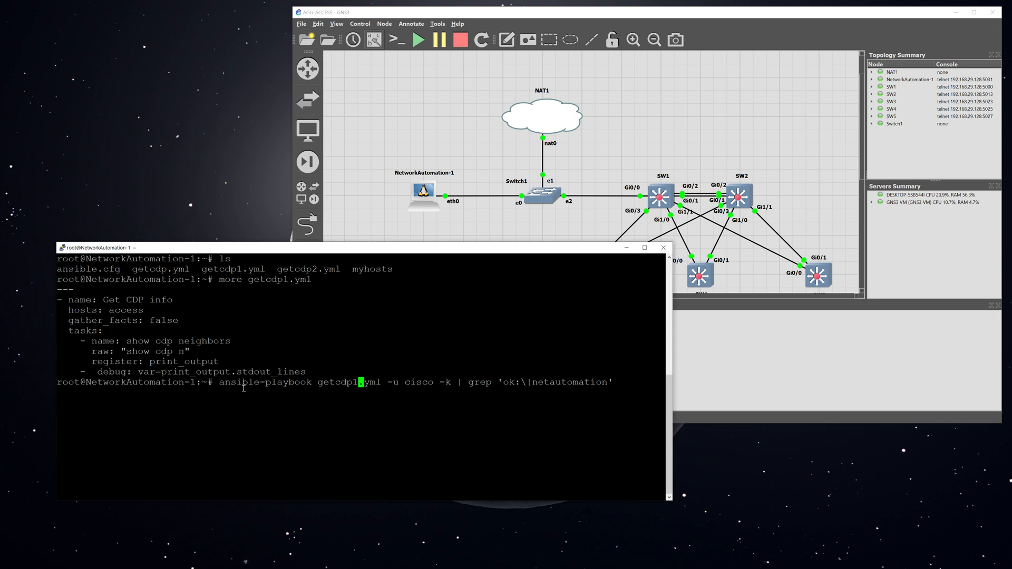
pyautogui.press('Return')
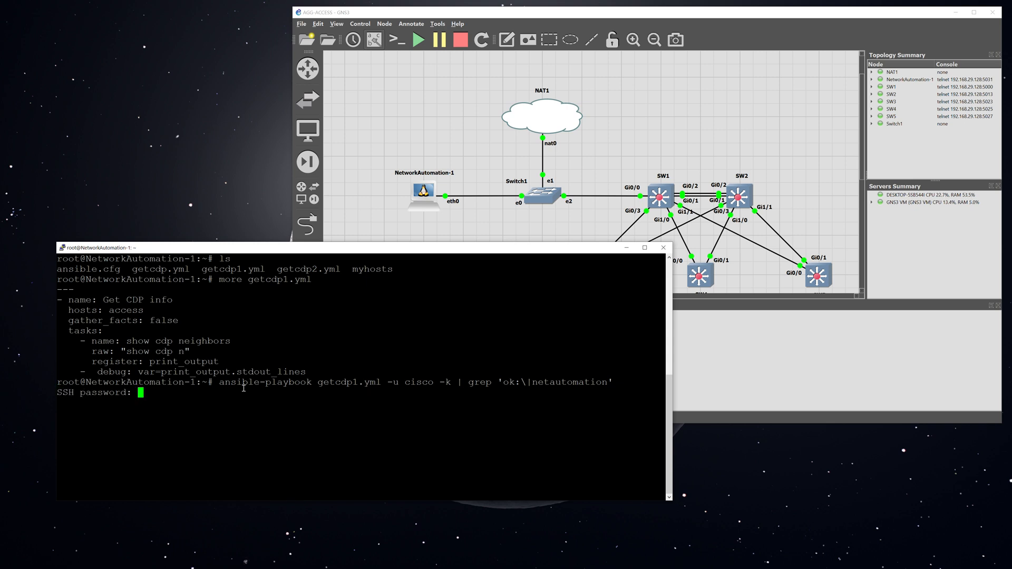
pyautogui.press('Return')
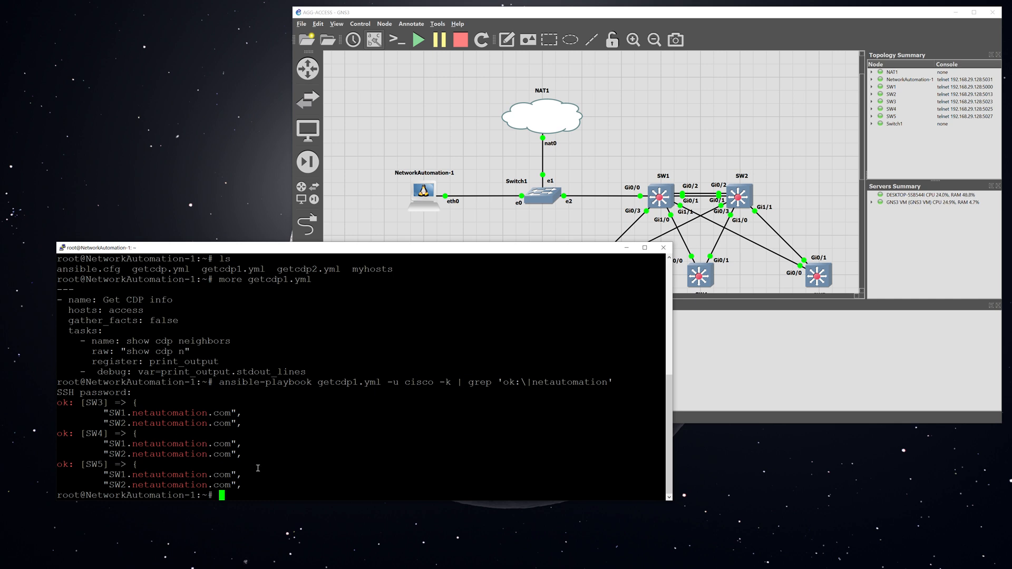
# Run the grep-filtered playbook command again edited to getcdp2.yml and submit the SSH password
pyautogui.write("ansible-playbook getcdp1.yml -u cisco -k | grep 'ok:\\|netautomation'")
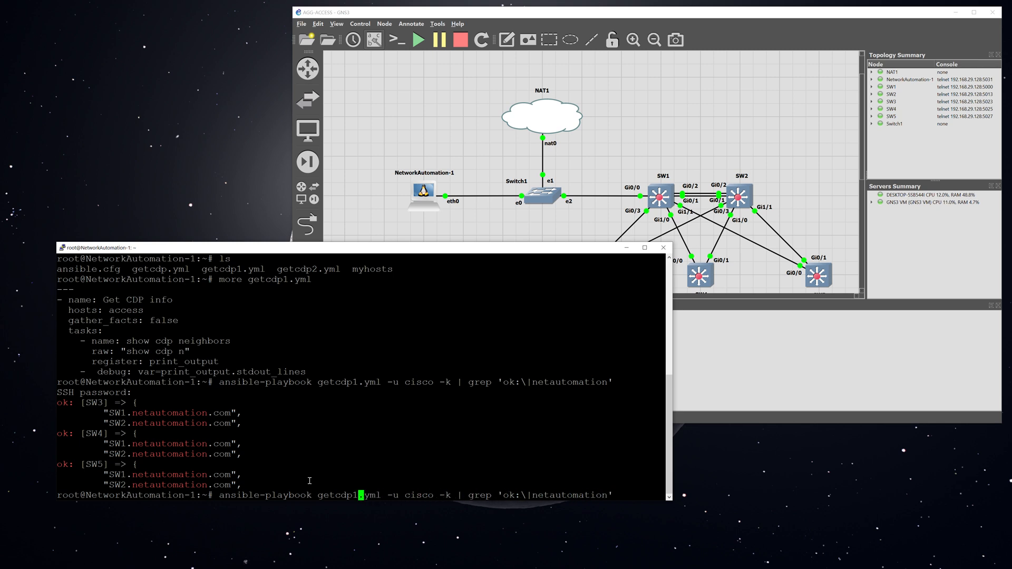
pyautogui.write('2')
pyautogui.press('Return')
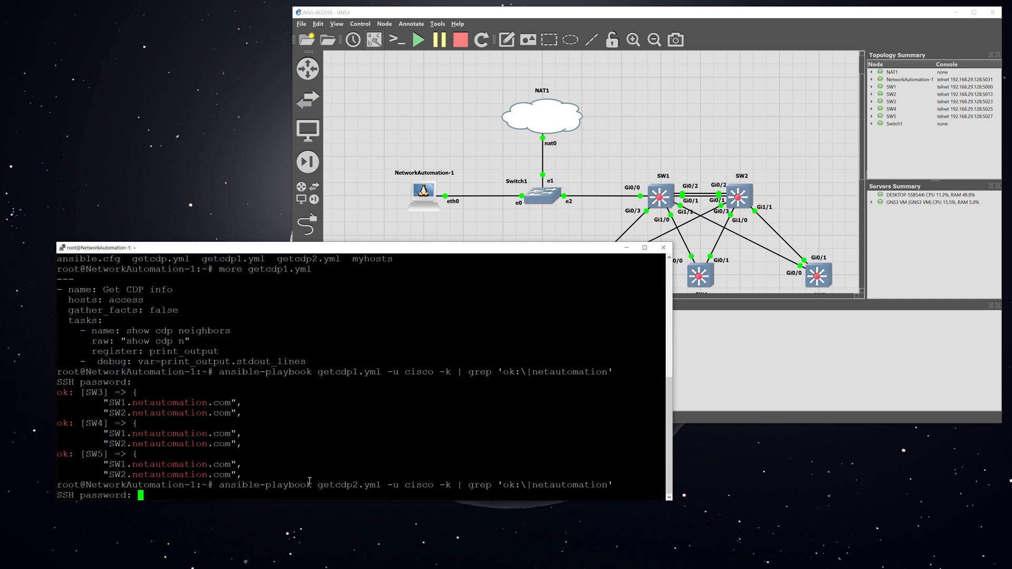
pyautogui.press('Return')
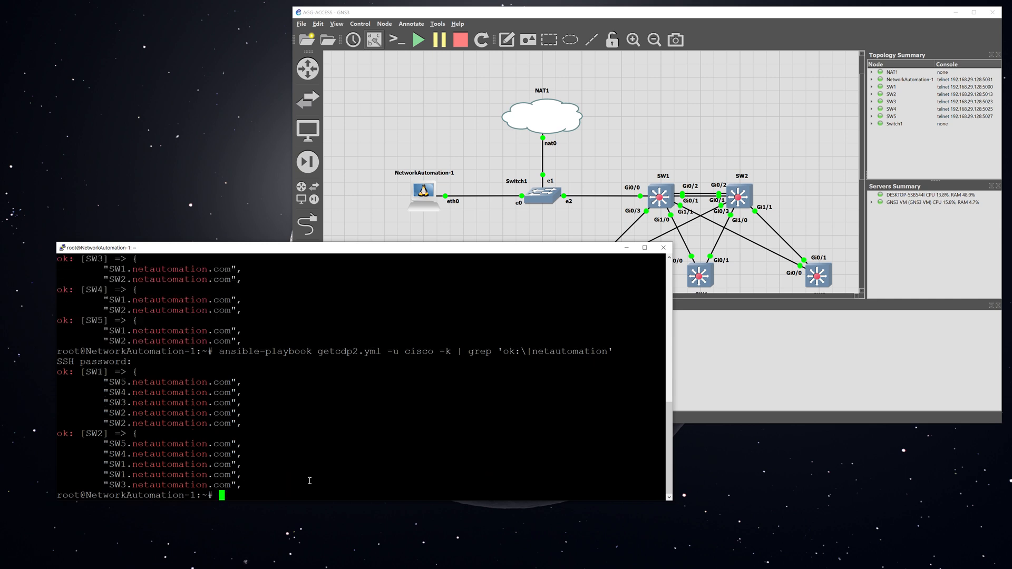
pyautogui.moveTo(326, 447)
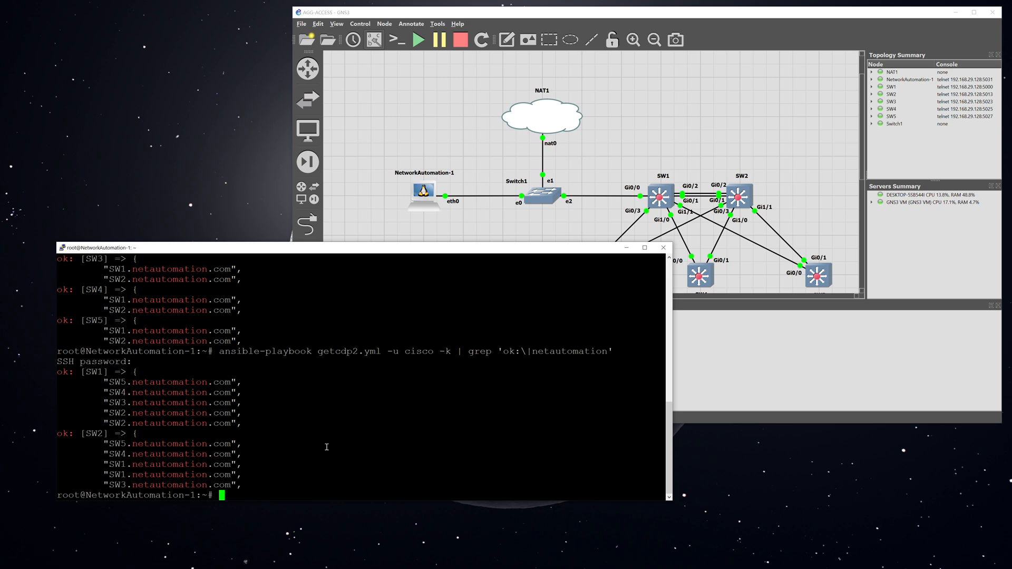
# Display the contents of getcdp2.yml, which targets the agg host group
pyautogui.press('Up')
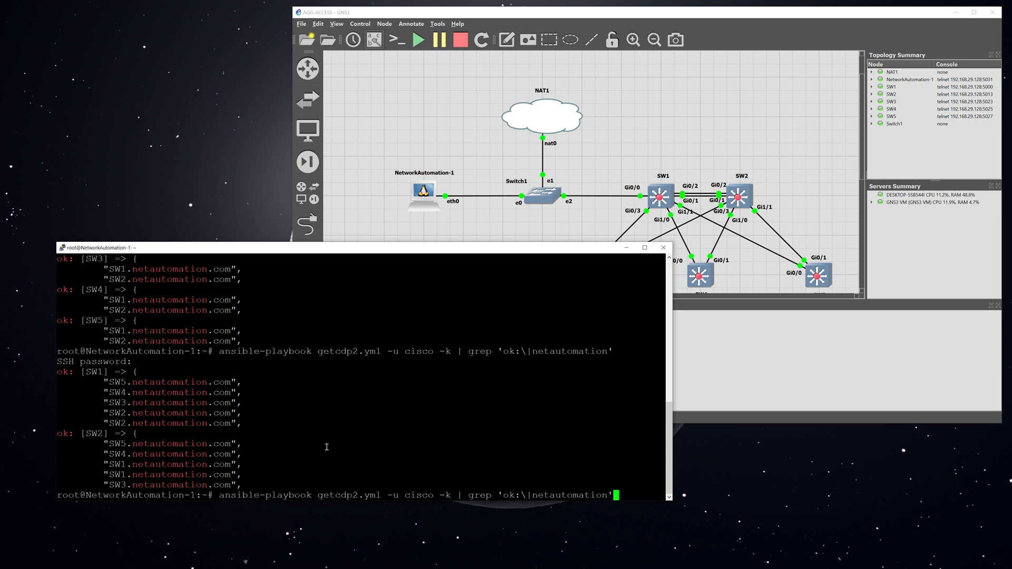
pyautogui.write('more getcdp1.yml')
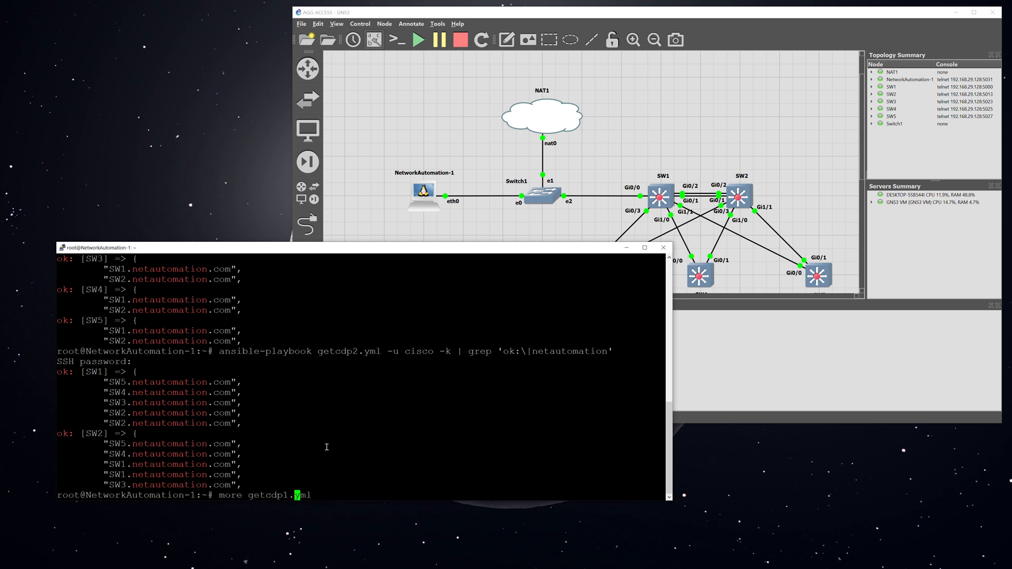
pyautogui.write('2')
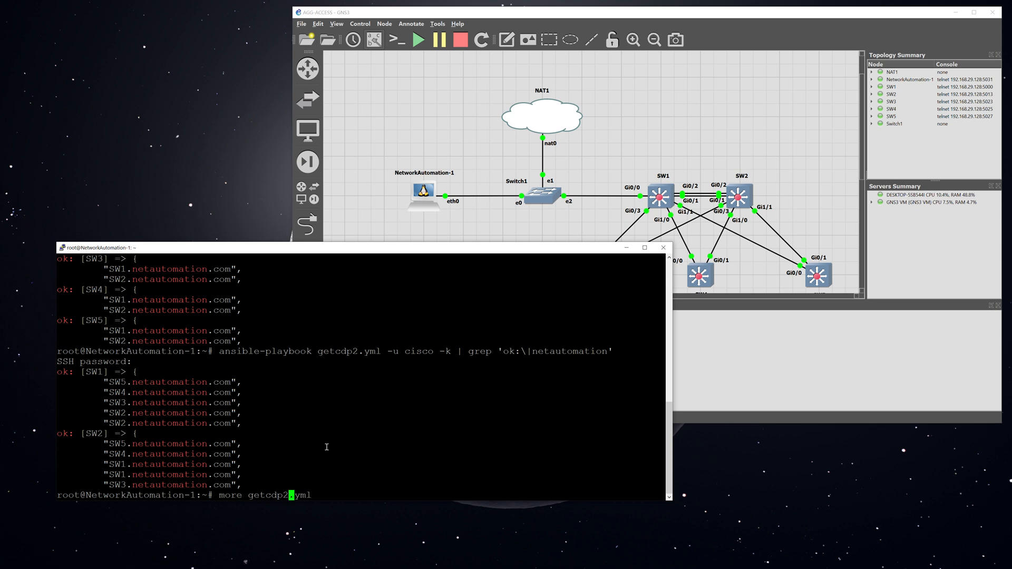
pyautogui.press('Return')
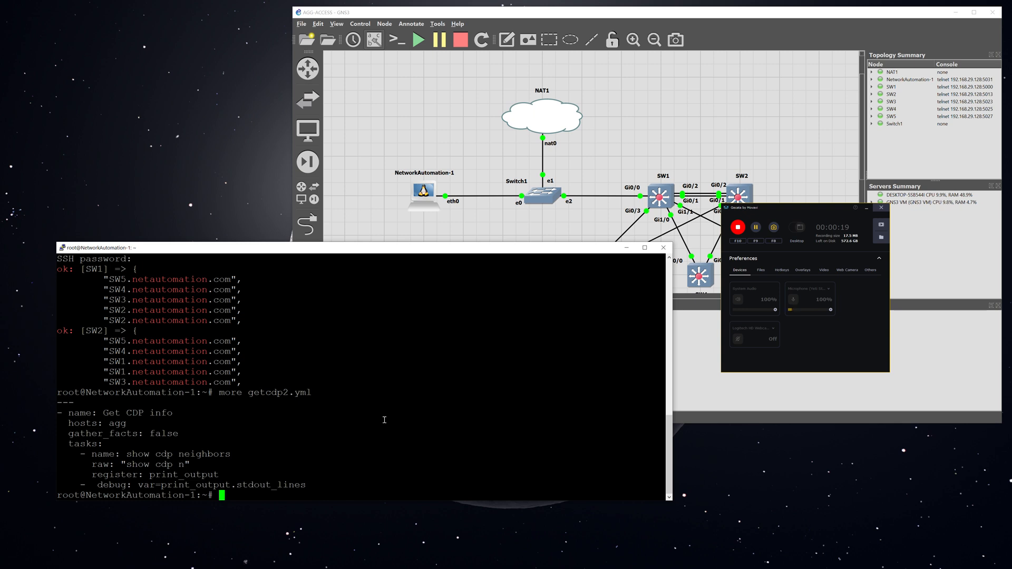
# Run ansible-playbook with no arguments to show its usage summary and 'too few arguments' error
pyautogui.write('ansible-playbook')
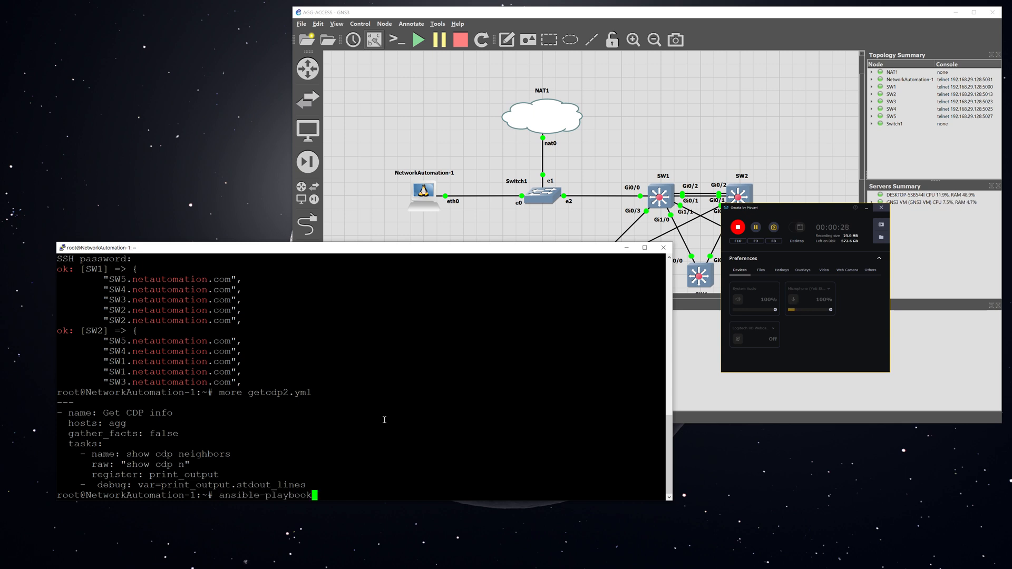
pyautogui.press('Return')
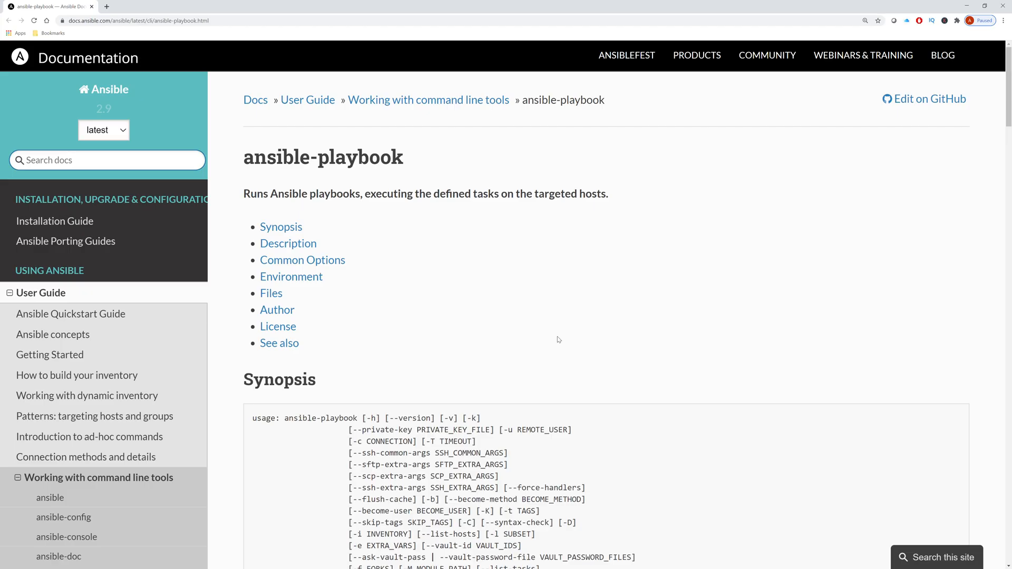
pyautogui.moveTo(548, 317)
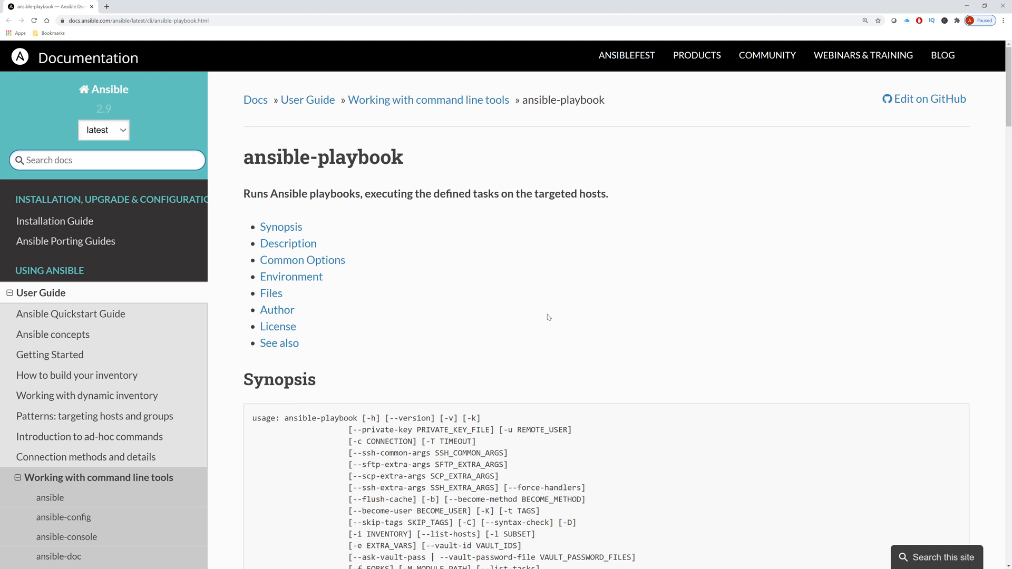
pyautogui.moveTo(544, 344)
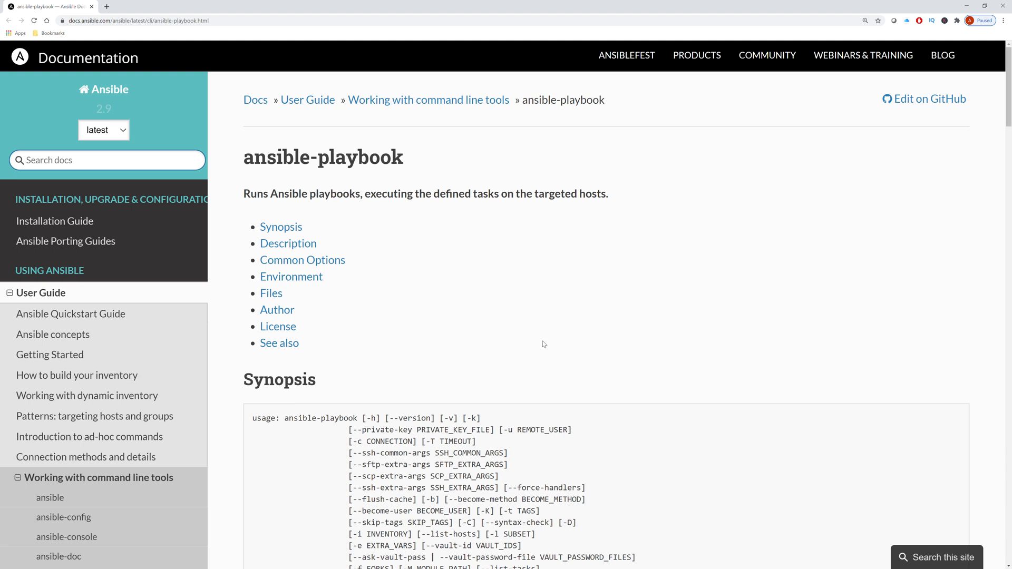
pyautogui.moveTo(271, 67)
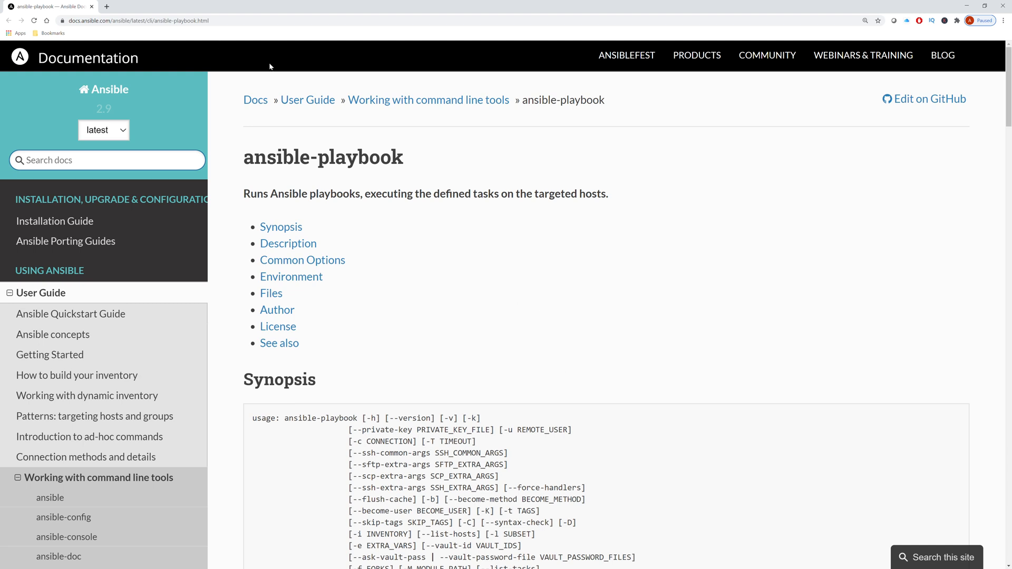
pyautogui.moveTo(551, 205)
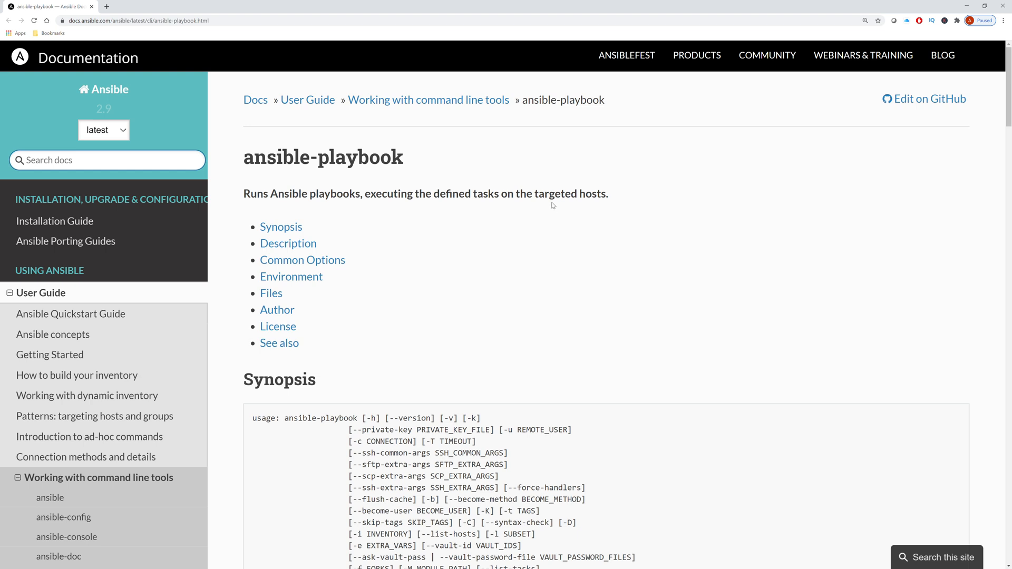
# Scroll the ansible-playbook docs page through the Synopsis and Common Options down to -v/--verbose
pyautogui.scroll(-3)
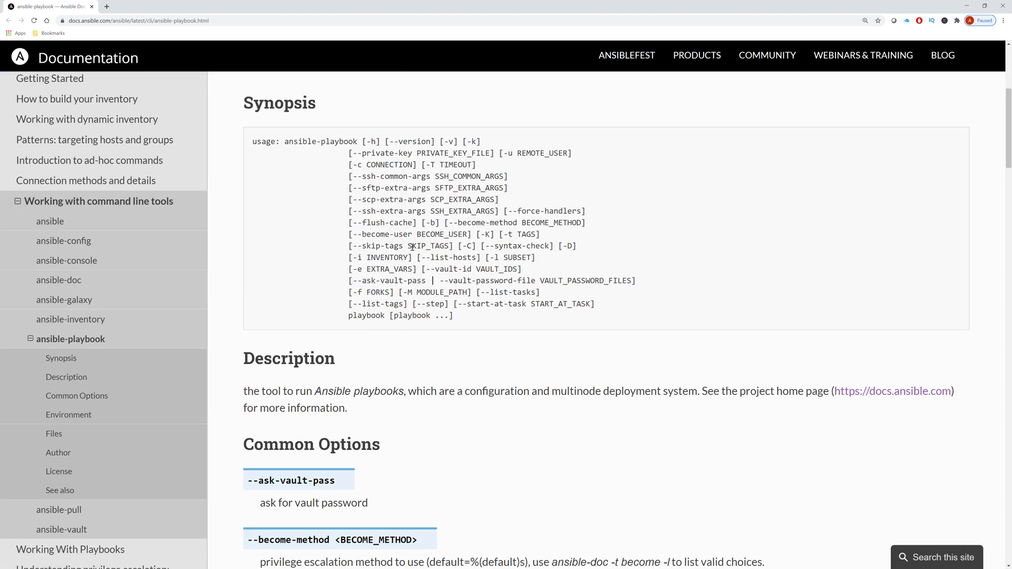
pyautogui.moveTo(593, 294)
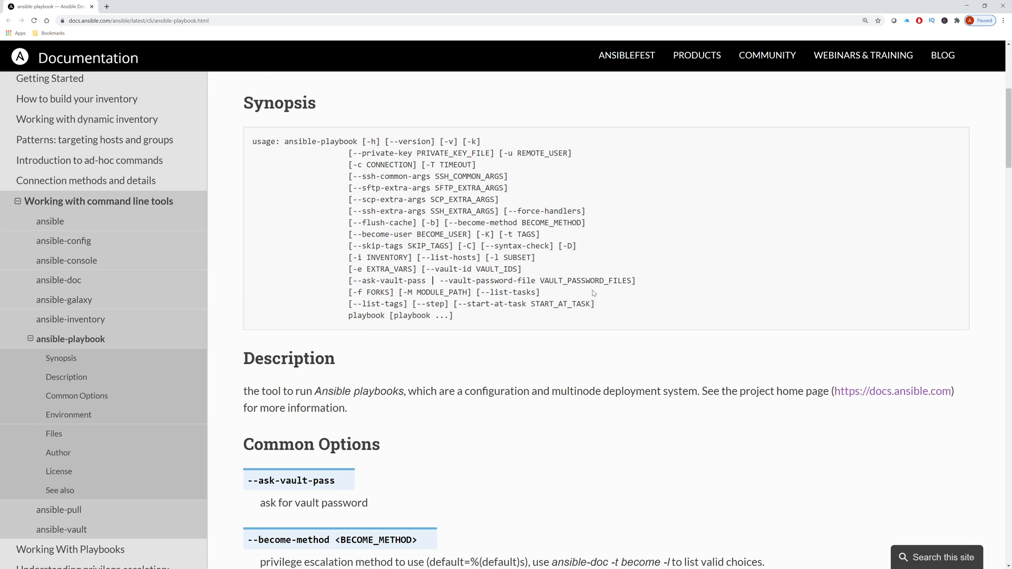
pyautogui.scroll(-3)
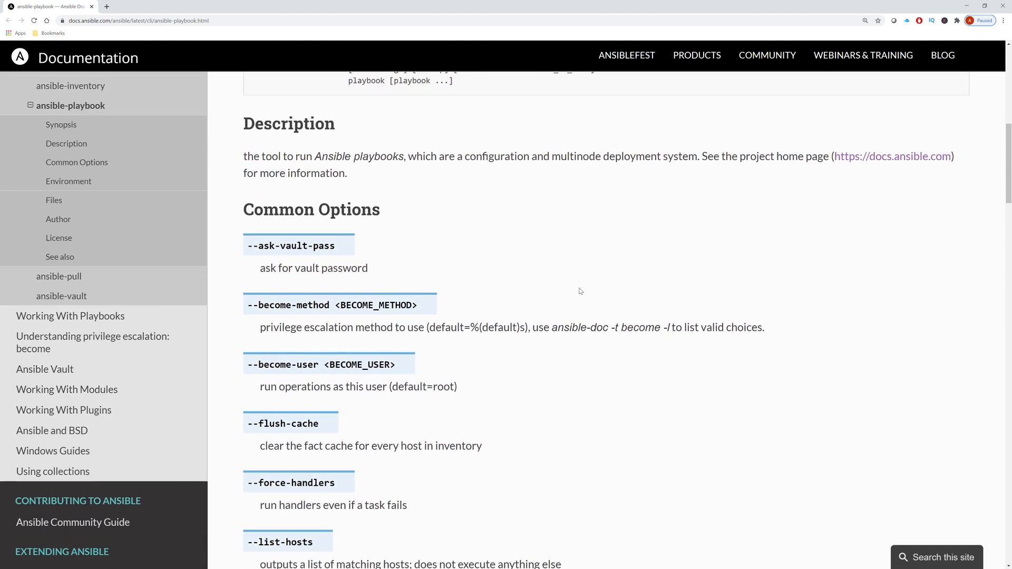
pyautogui.scroll(-3)
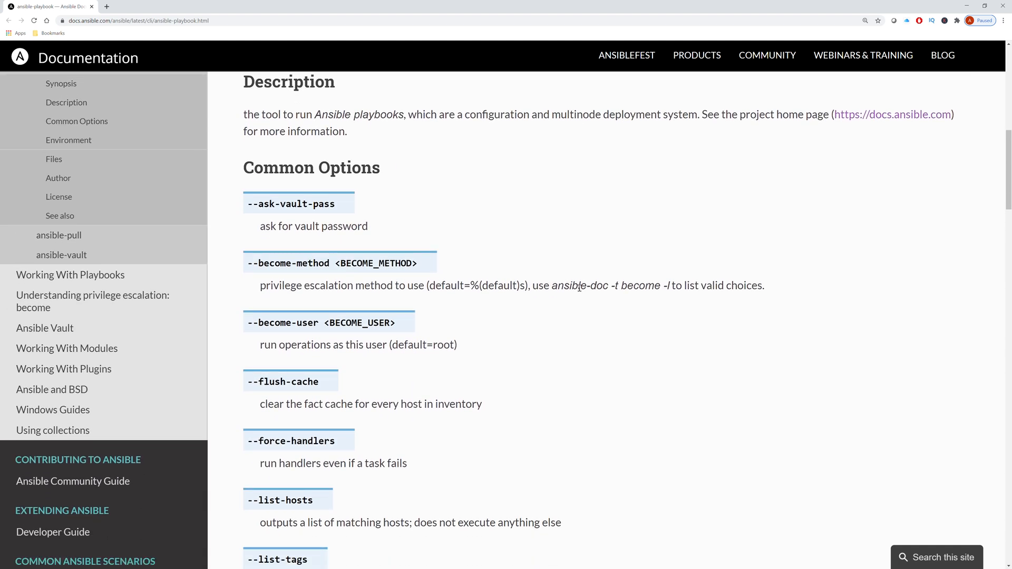
pyautogui.moveTo(262, 331)
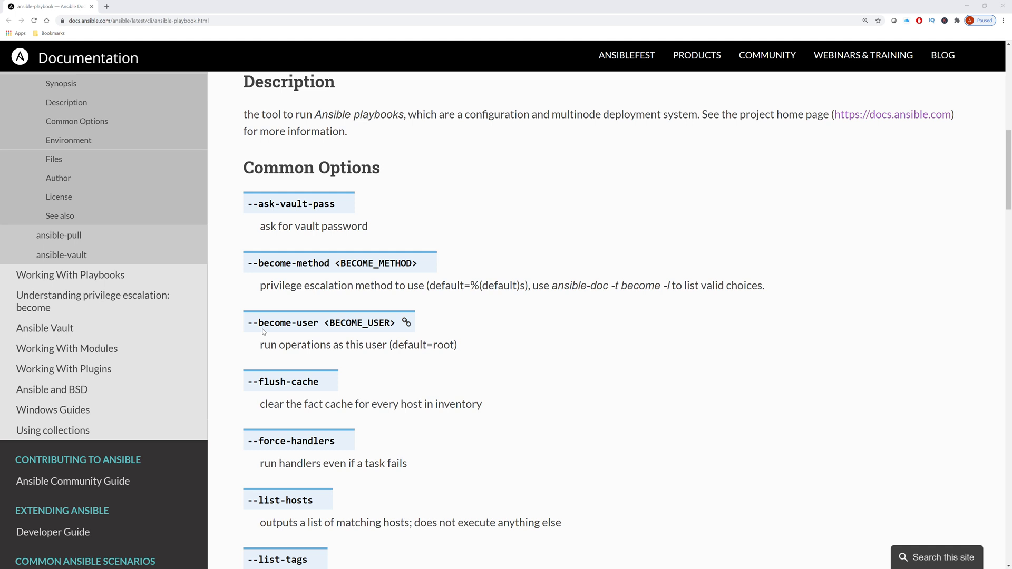
pyautogui.moveTo(366, 348)
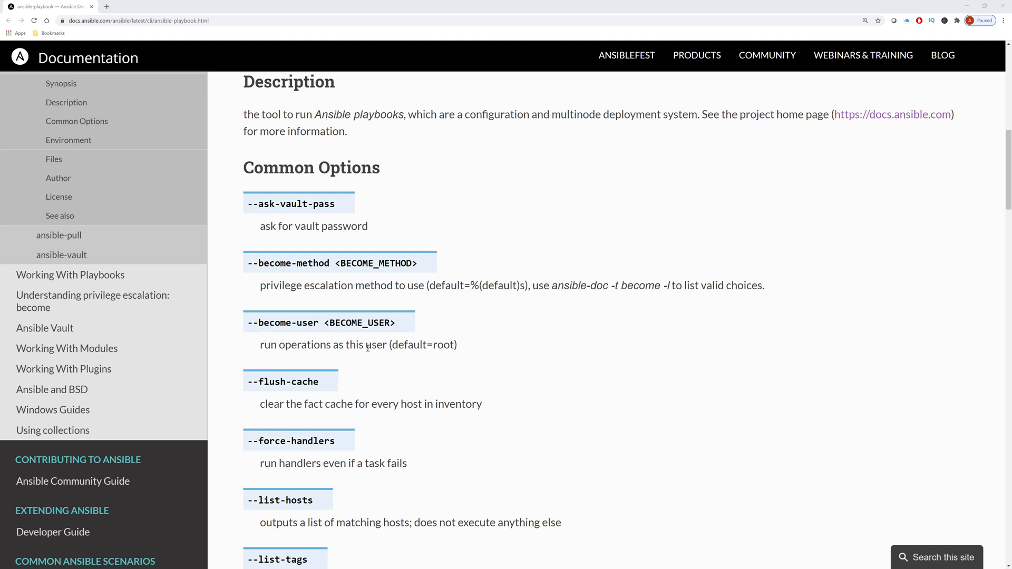
pyautogui.moveTo(414, 349)
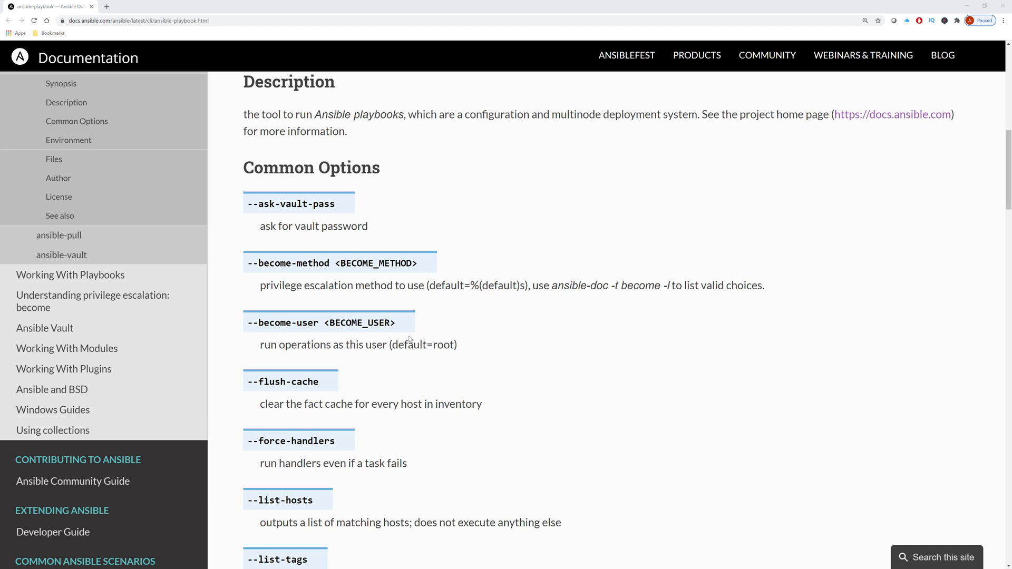
pyautogui.scroll(-3)
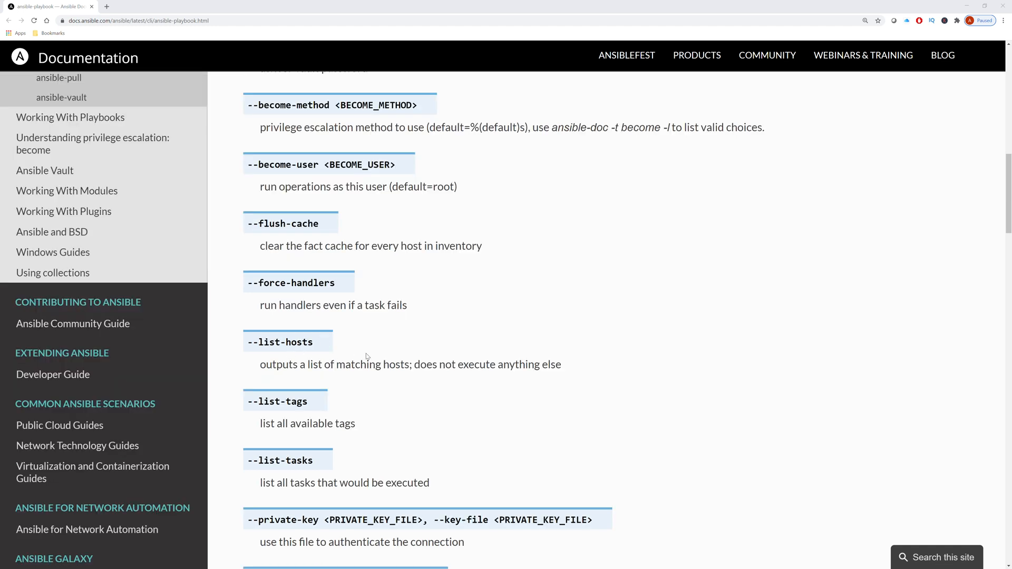
pyautogui.moveTo(456, 352)
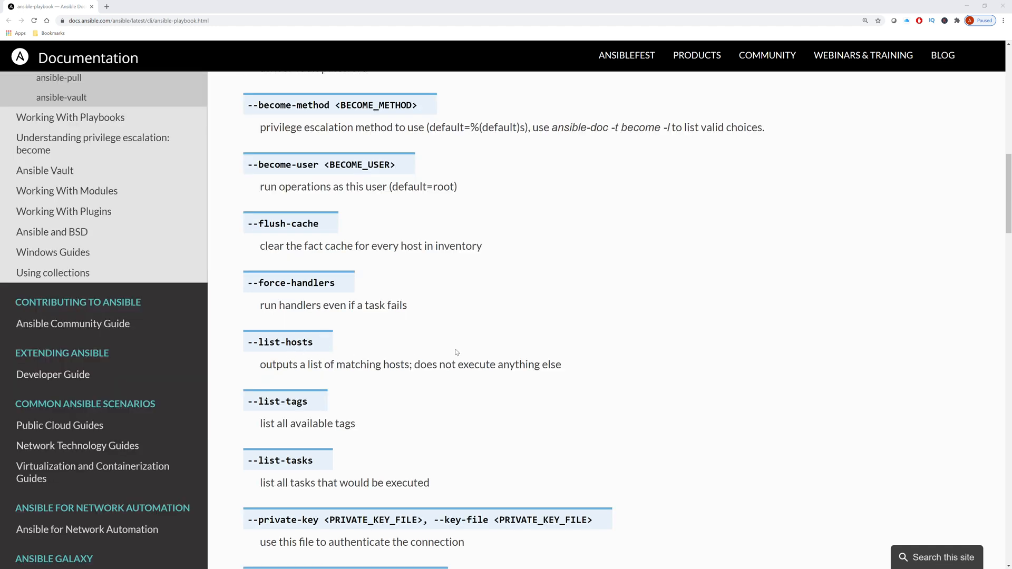
pyautogui.scroll(-3)
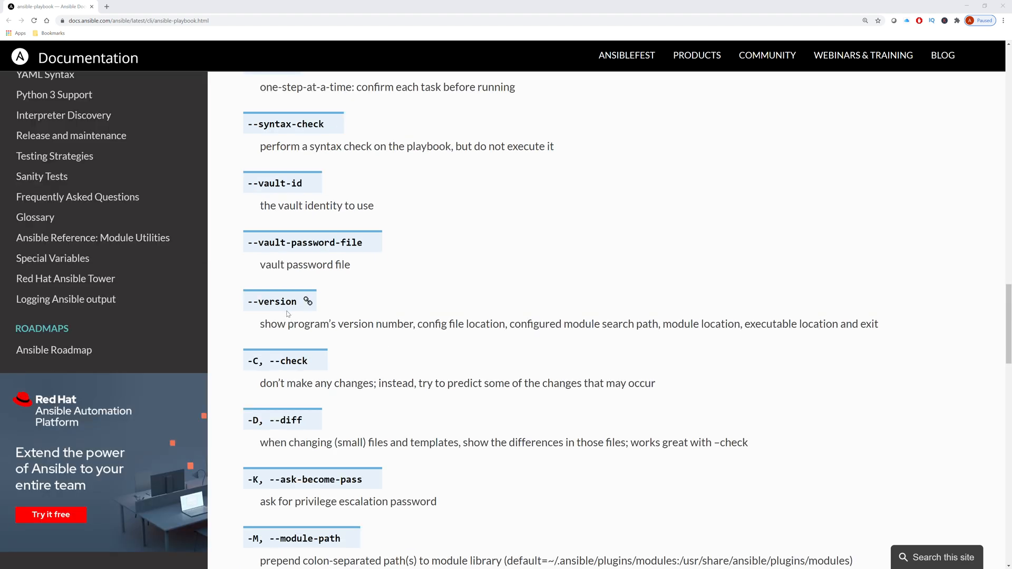
pyautogui.scroll(-3)
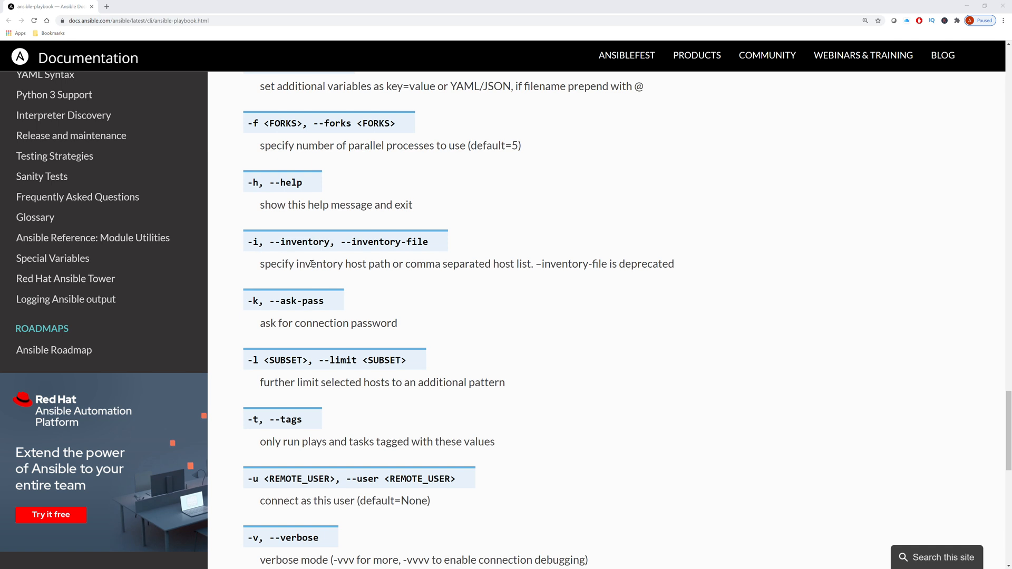
pyautogui.moveTo(447, 259)
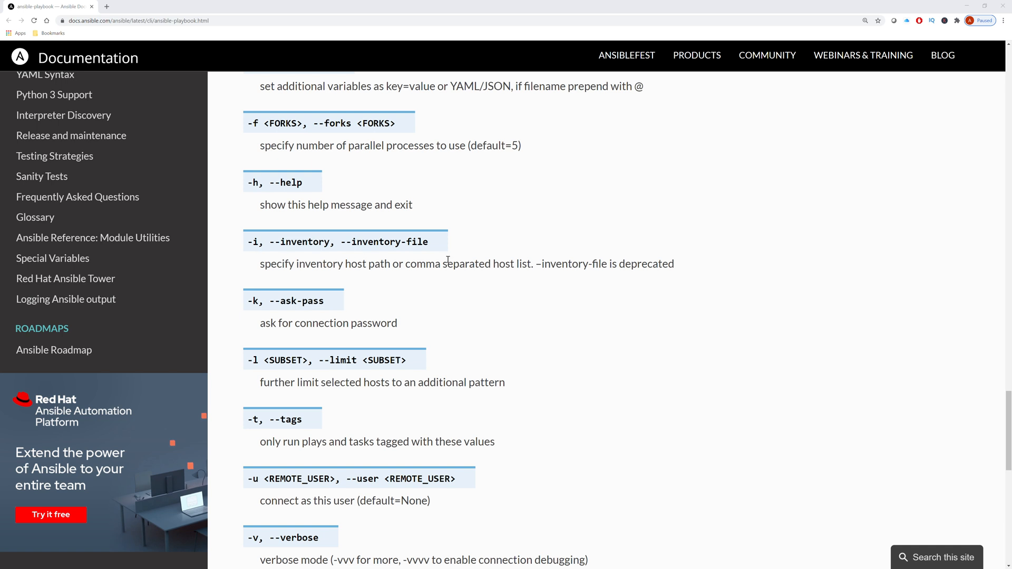
pyautogui.scroll(-3)
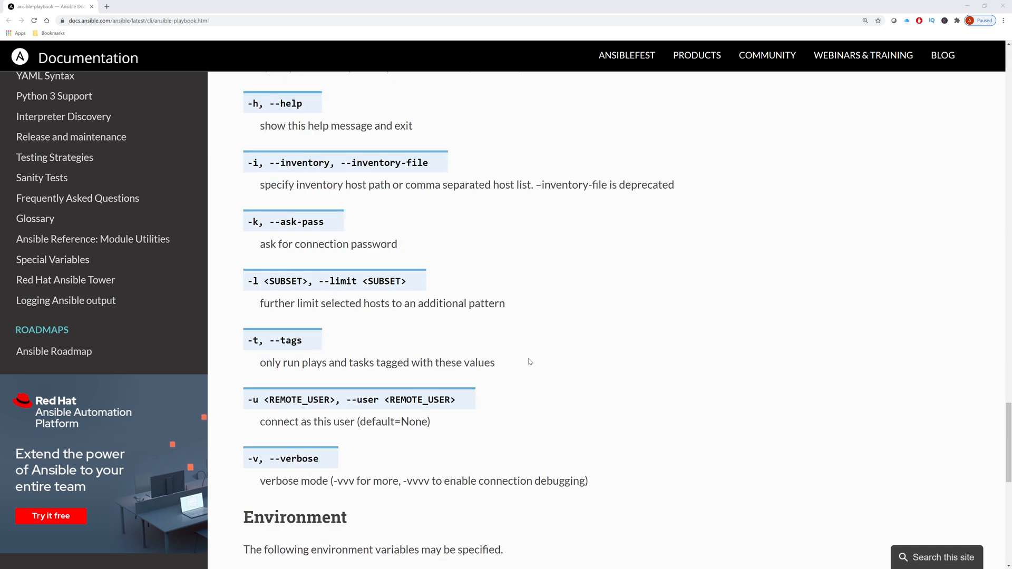
pyautogui.moveTo(262, 461)
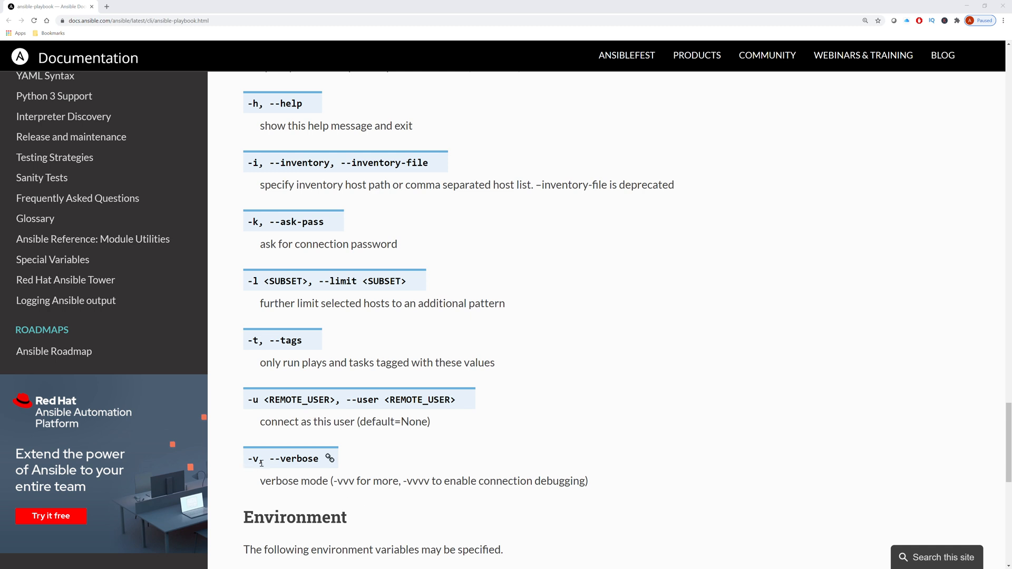
pyautogui.moveTo(422, 479)
pyautogui.write('ansible-playbook --list-hosts getcdp.yml')
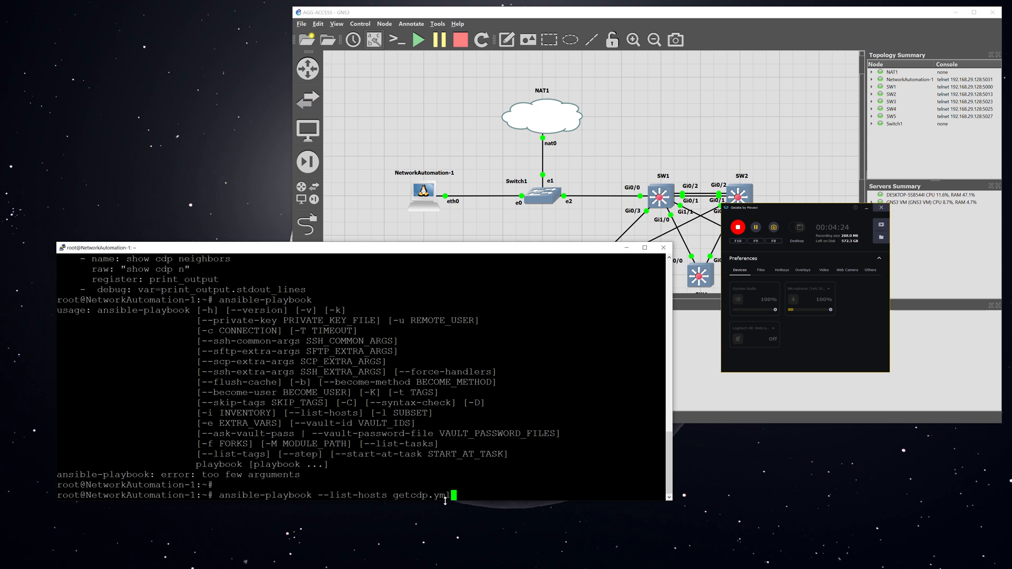
# Run ansible-playbook --list-hosts getcdp.yml to list SW1–SW5, then enter ansible-playbook --version
pyautogui.press('Return')
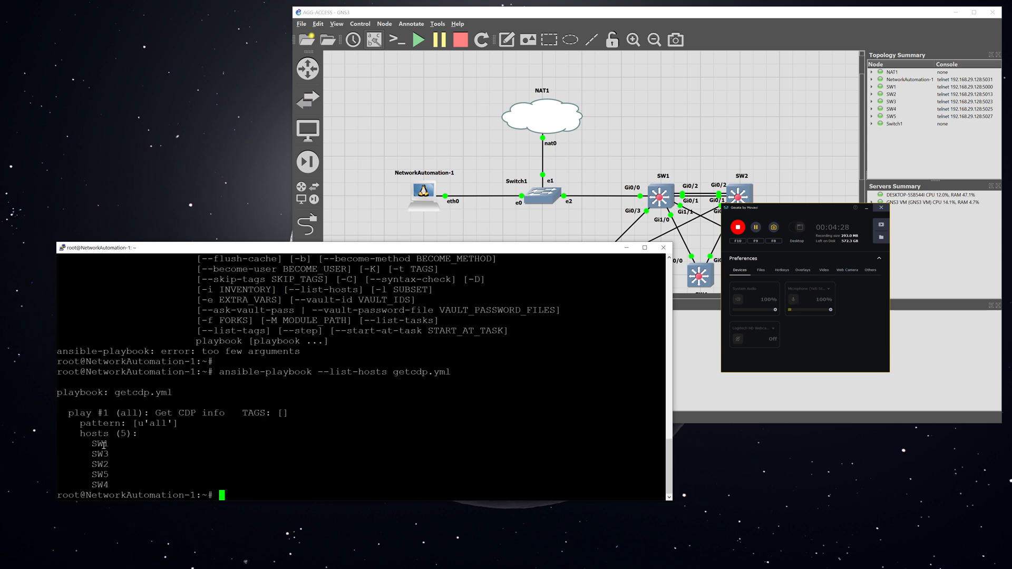
pyautogui.write('ansible-playbook --version')
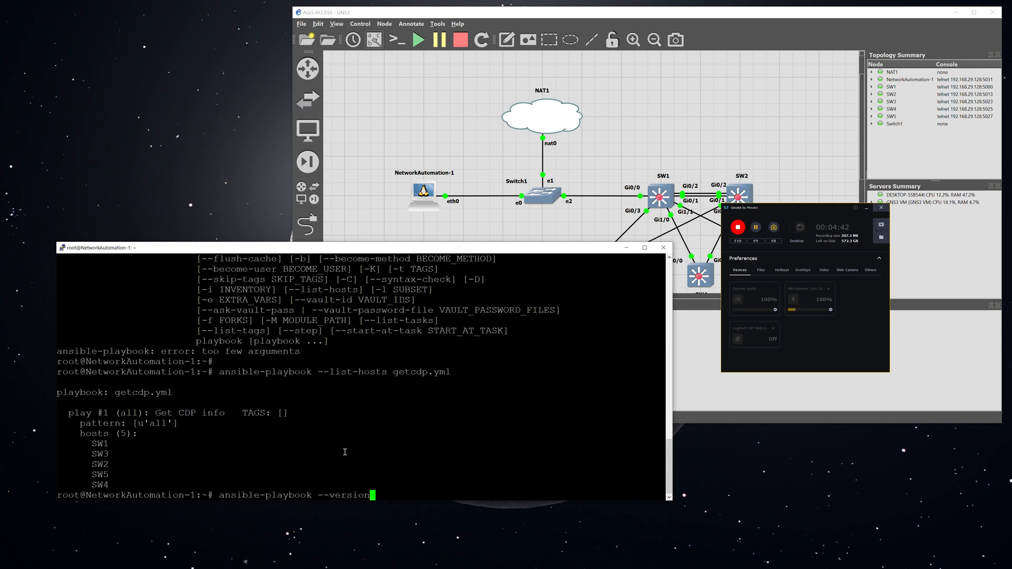
# Show ansible-playbook 2.9.9 version details with Python 2.7.17, then enter ansible --version
pyautogui.press('Return')
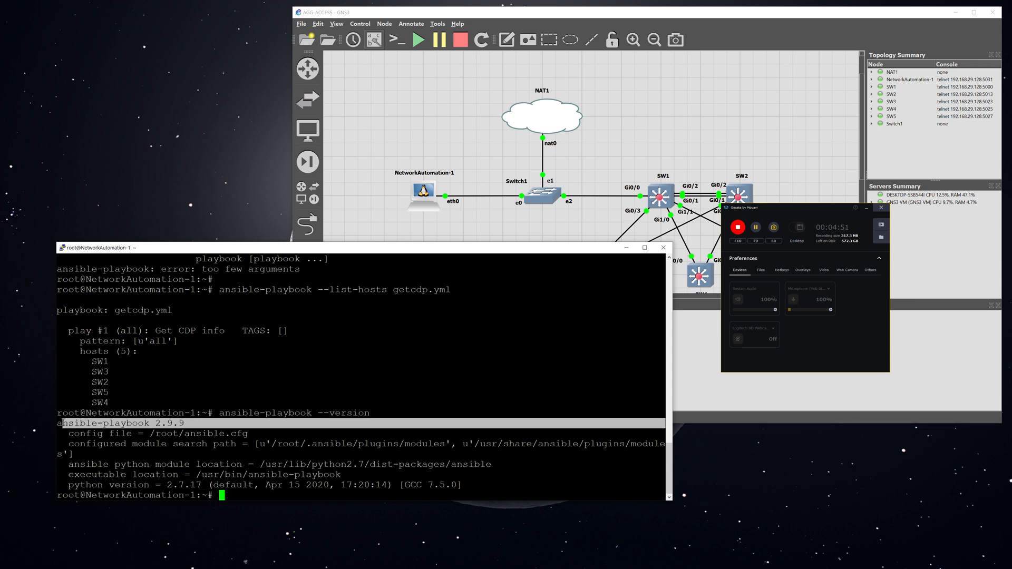
pyautogui.write('ansible --version')
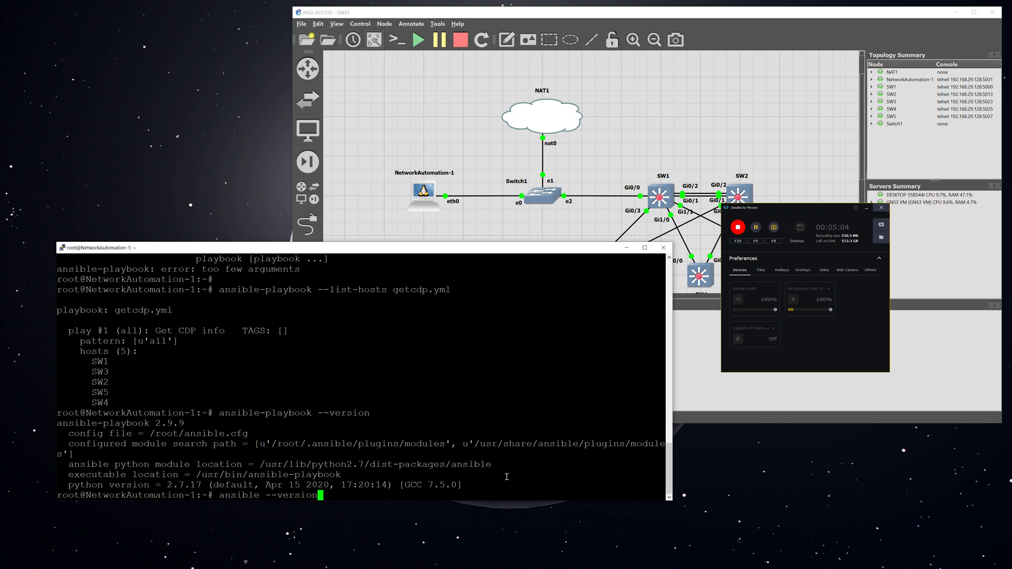